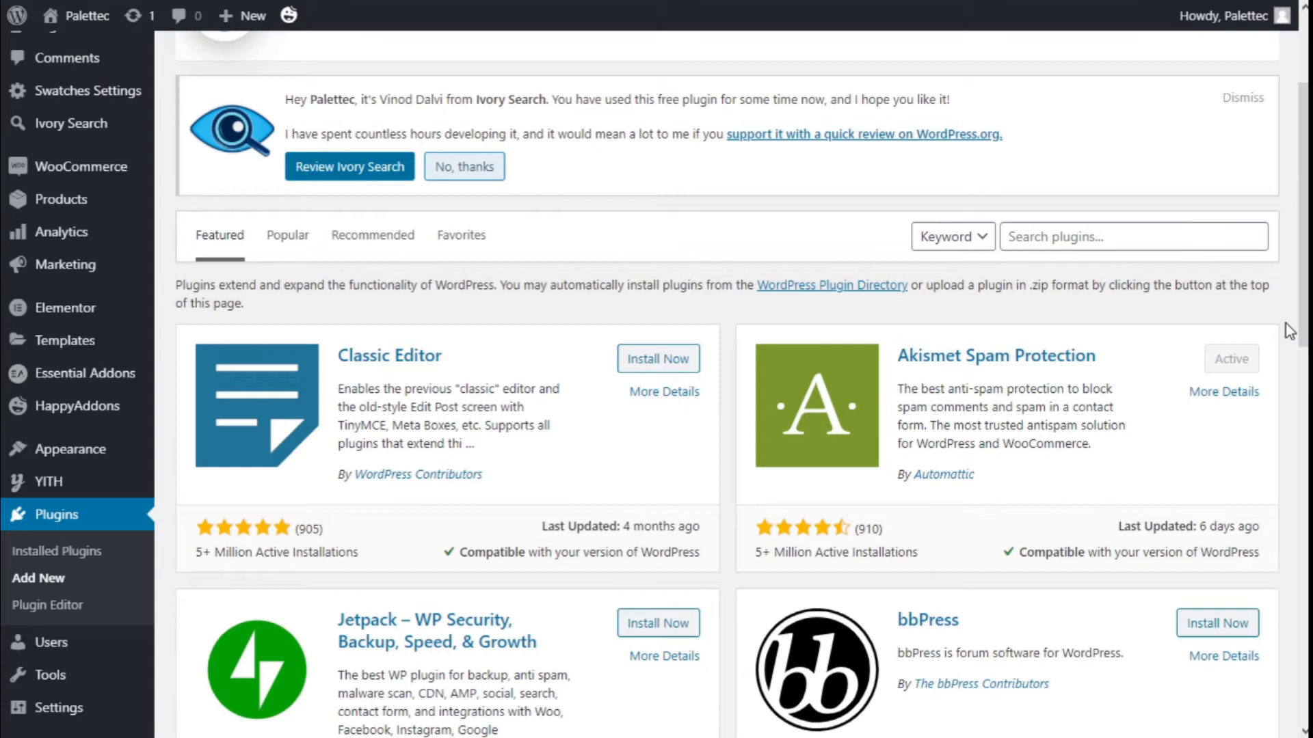
mouse_move(1192, 336)
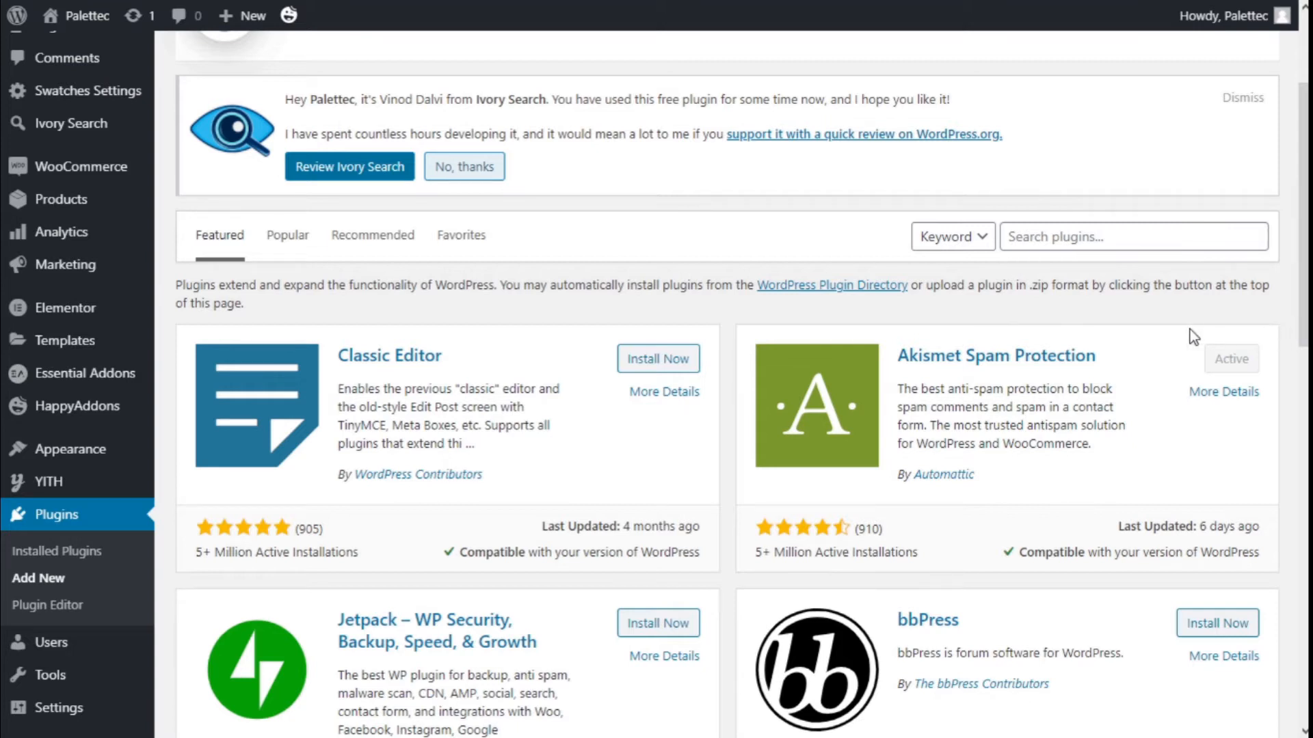
mouse_move(55, 523)
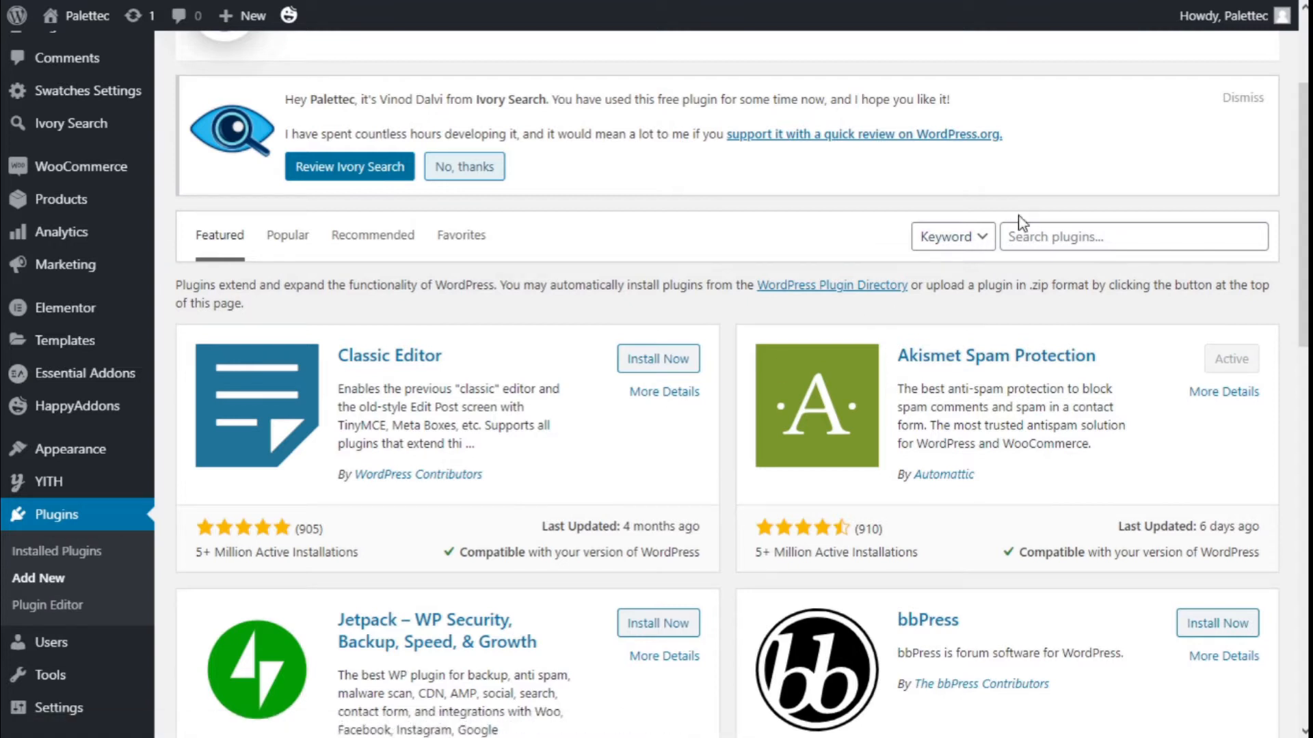
- Search the Add Plugins directory for "yith video"
left_click(1130, 237)
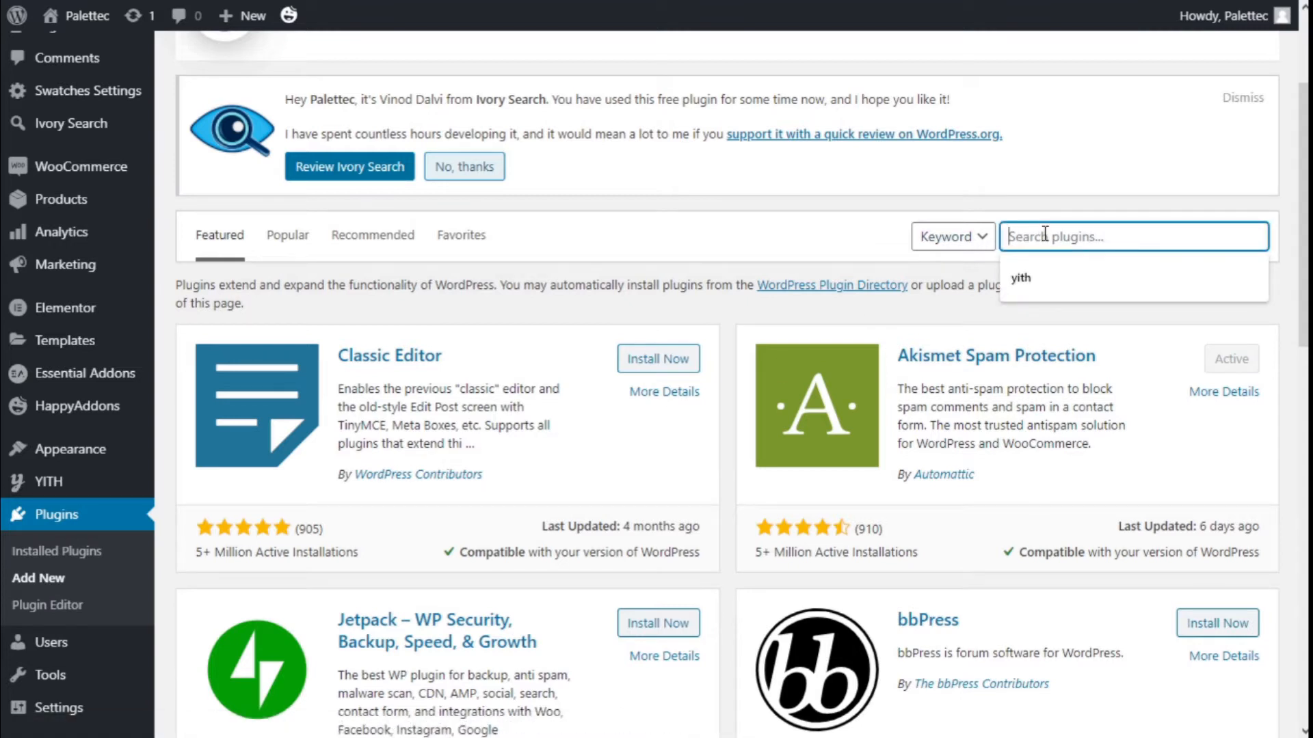
type("yith")
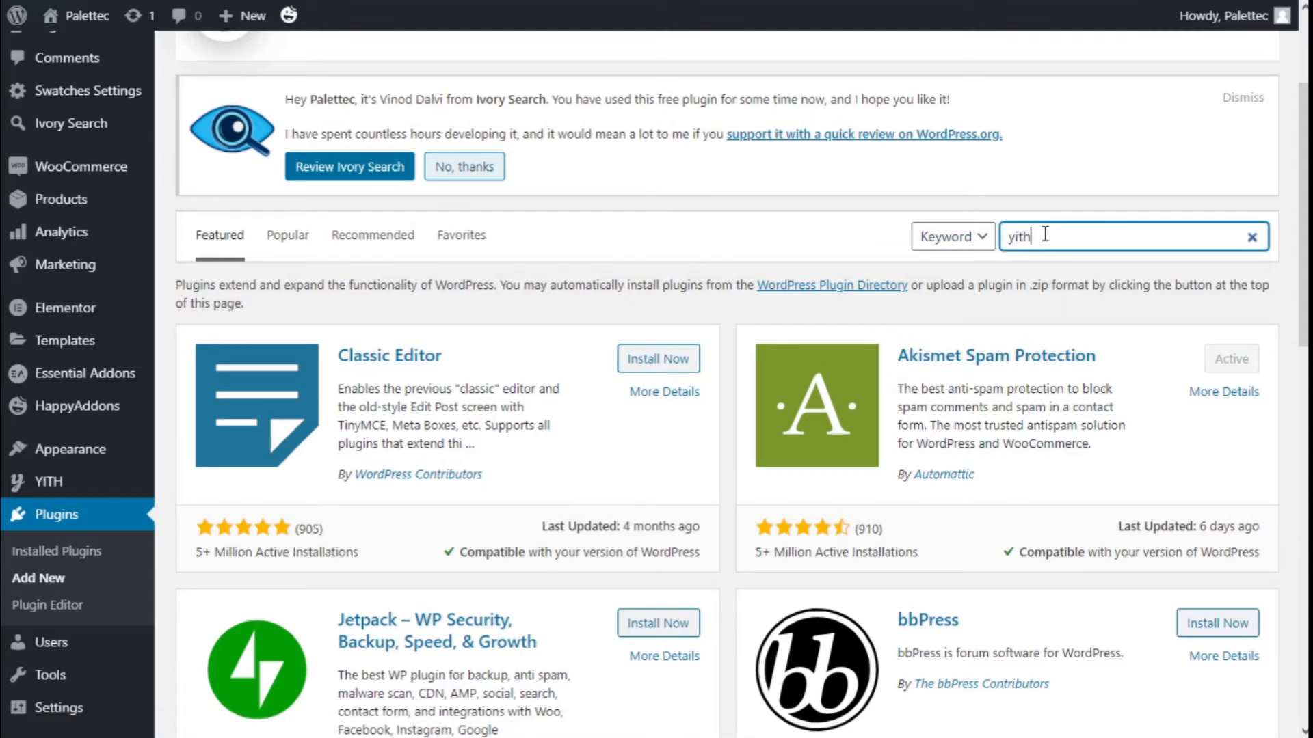
type("video")
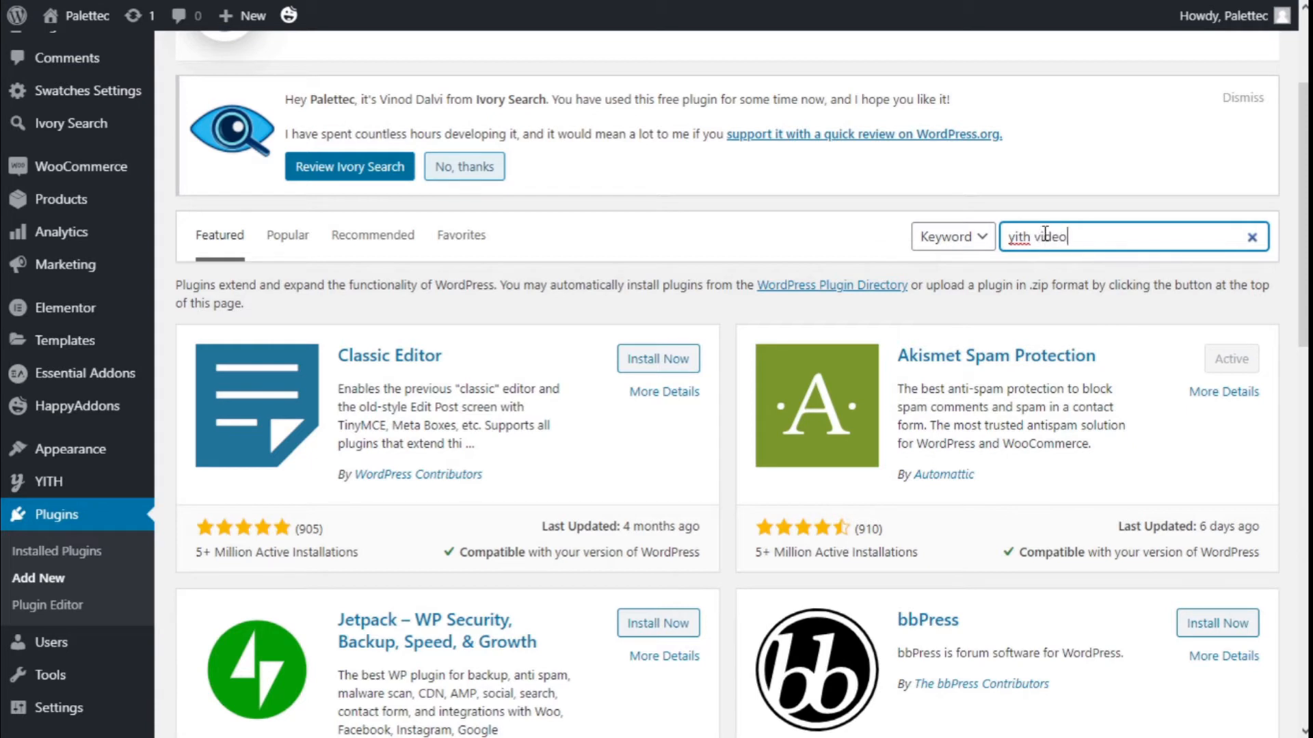
key("Enter")
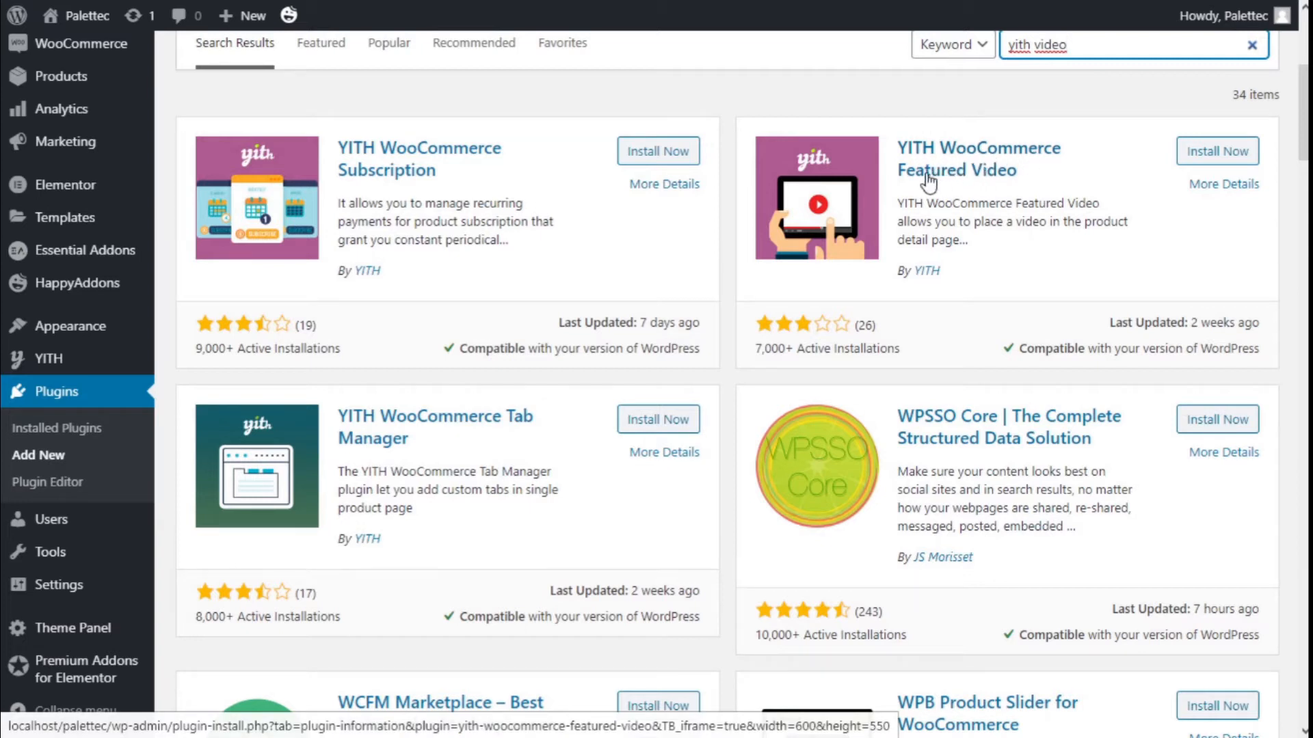
mouse_move(1038, 227)
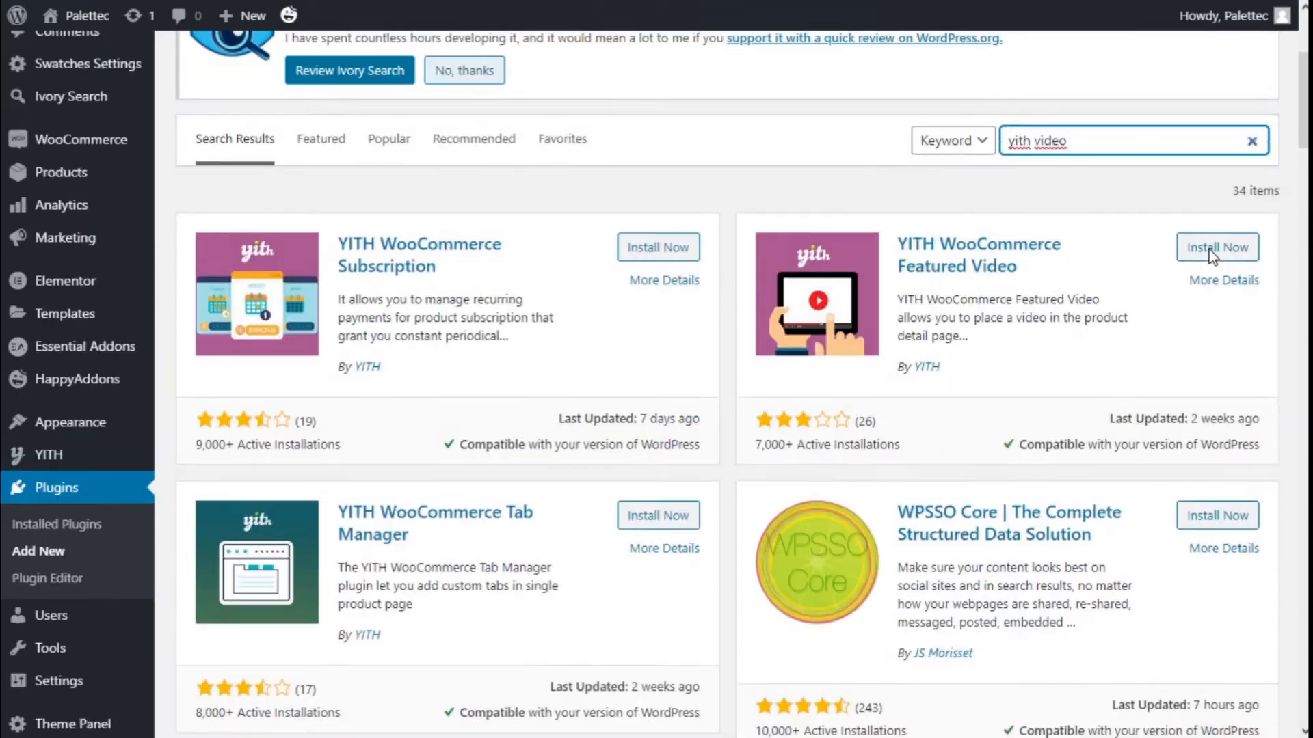
- Install YITH WooCommerce Featured Video from the results and activate it
left_click(1217, 248)
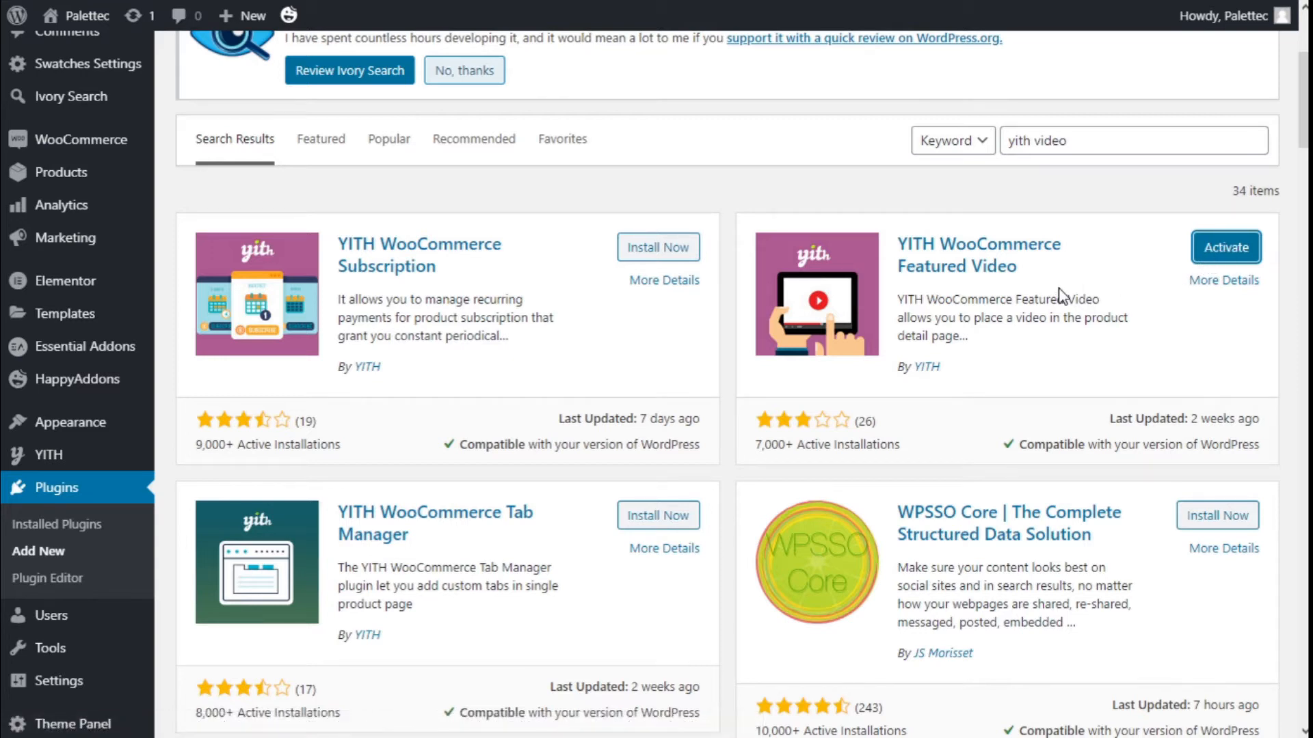
left_click(1226, 246)
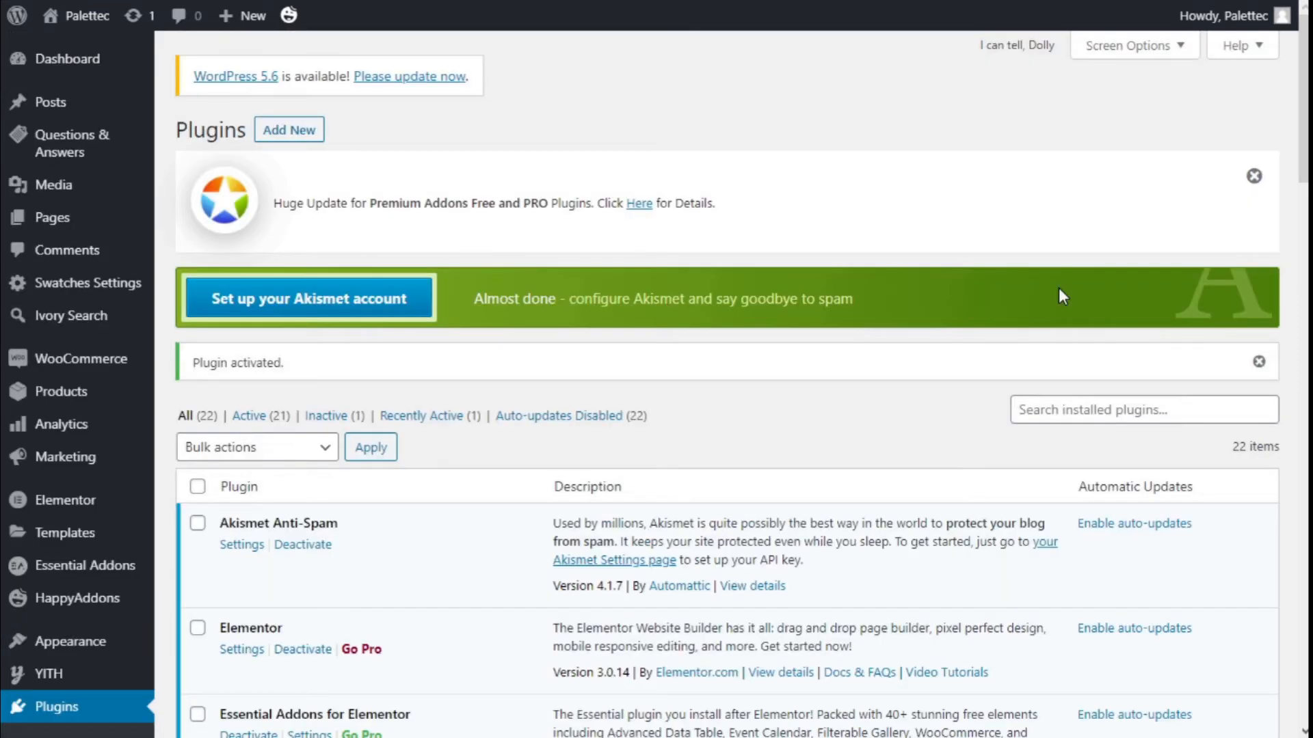
- Go to the Featured Video settings page under the YITH admin menu
scroll("down", 3)
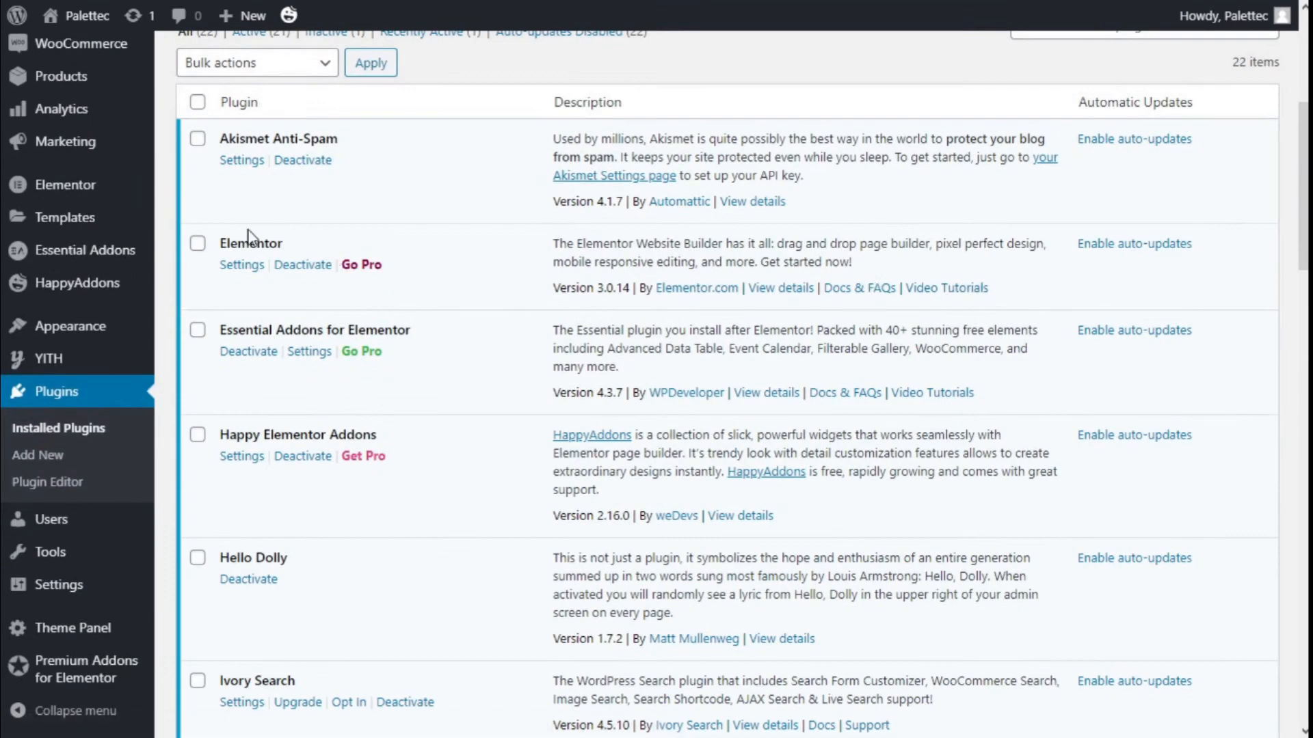
mouse_move(62, 333)
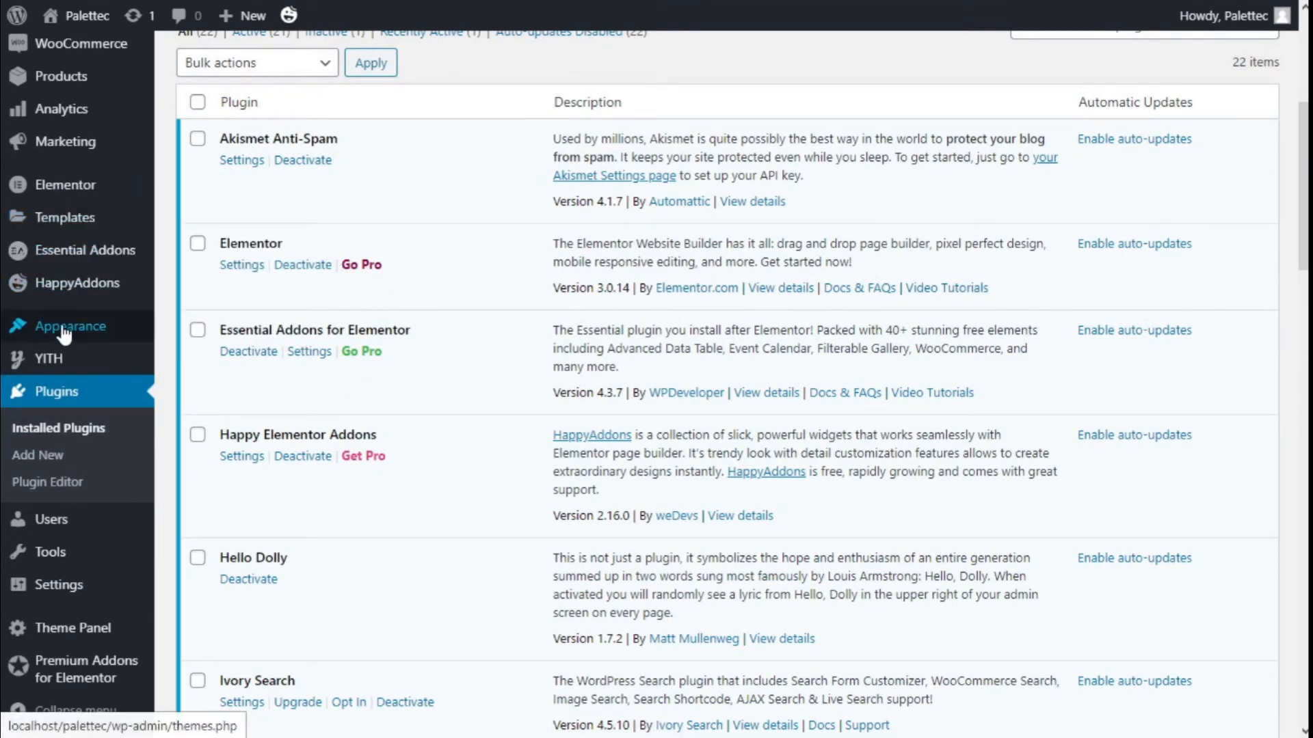
mouse_move(47, 358)
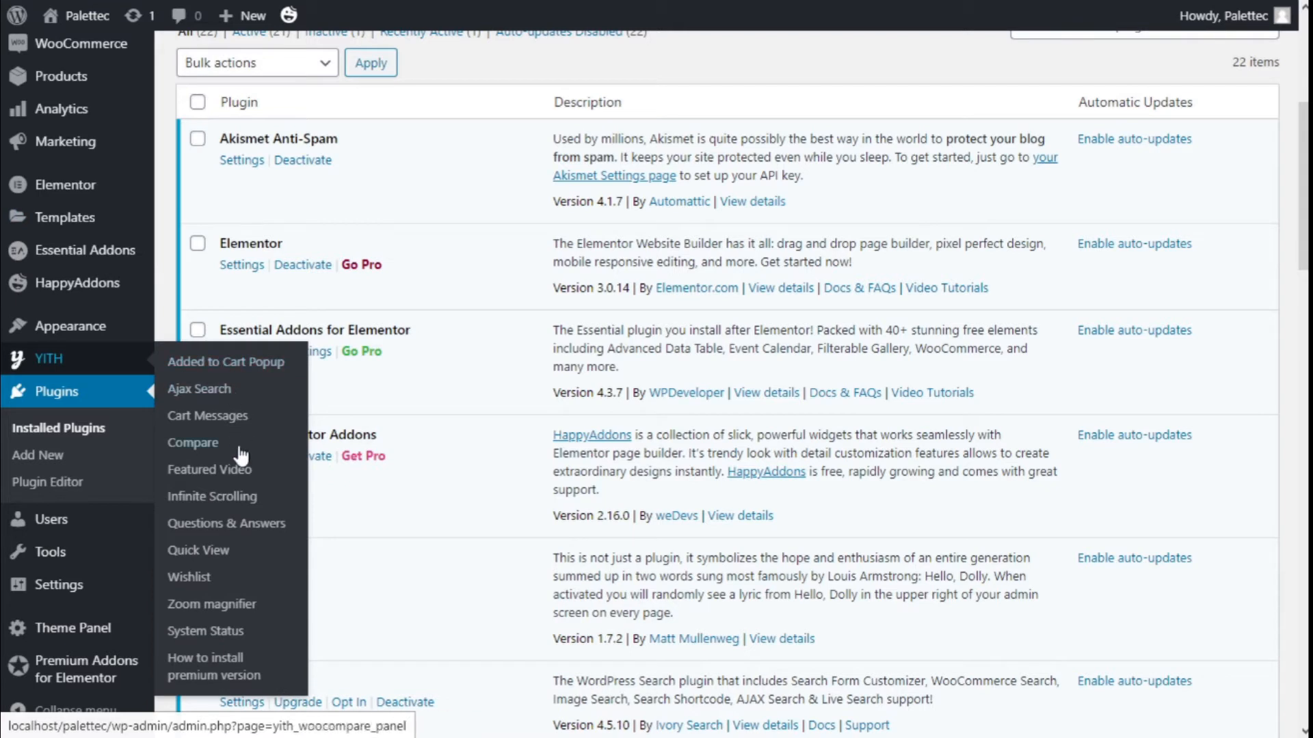
mouse_move(238, 479)
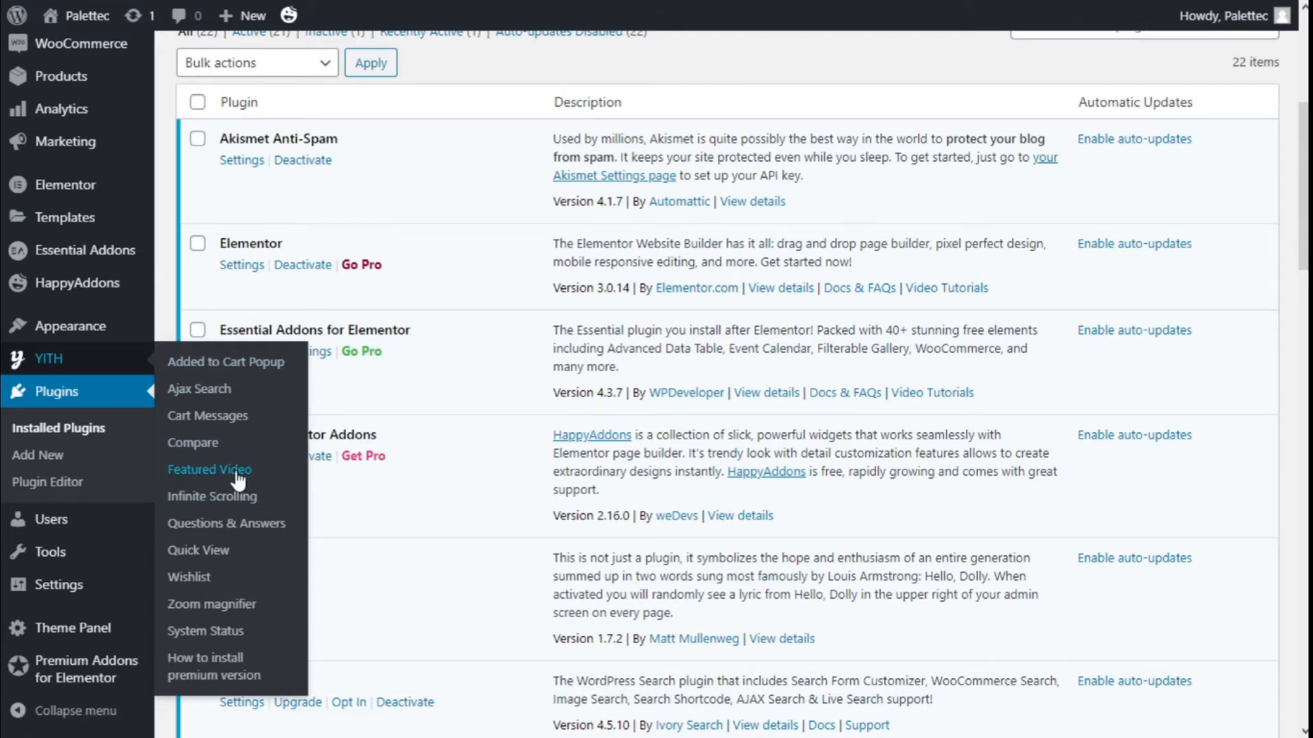
left_click(209, 469)
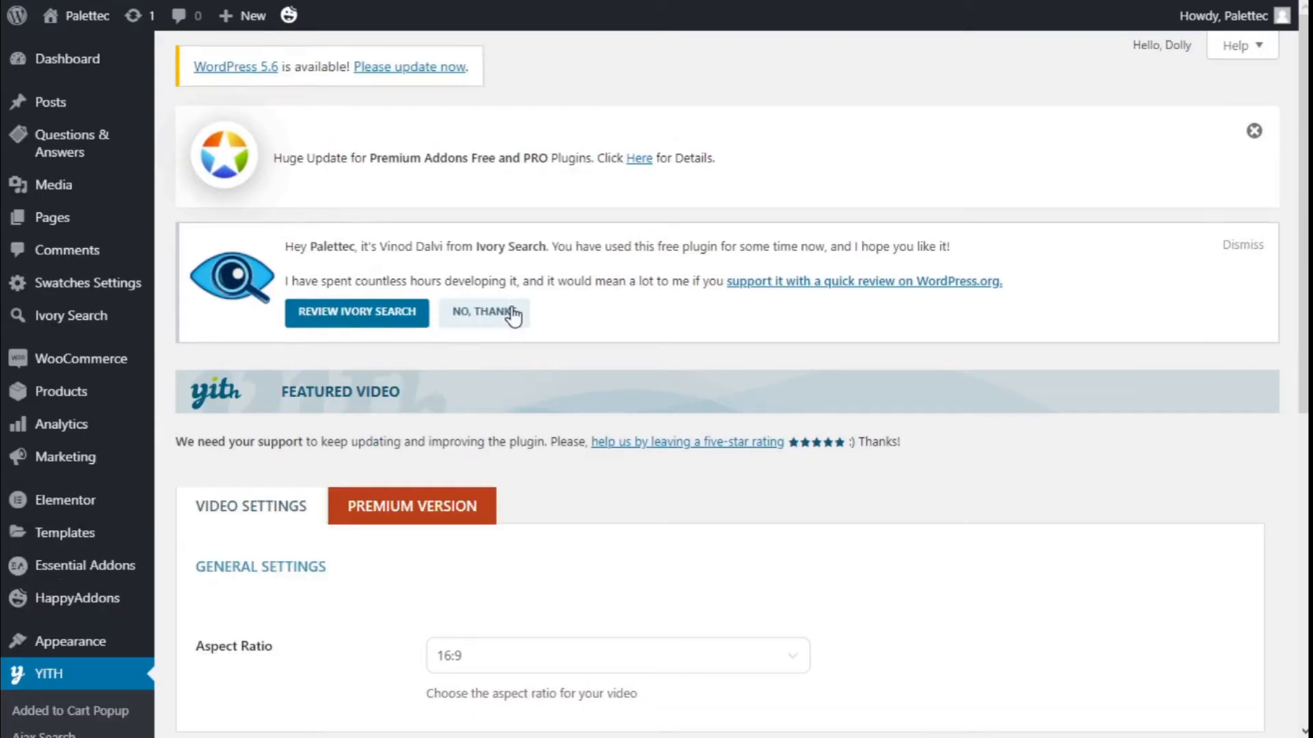
scroll("down", 3)
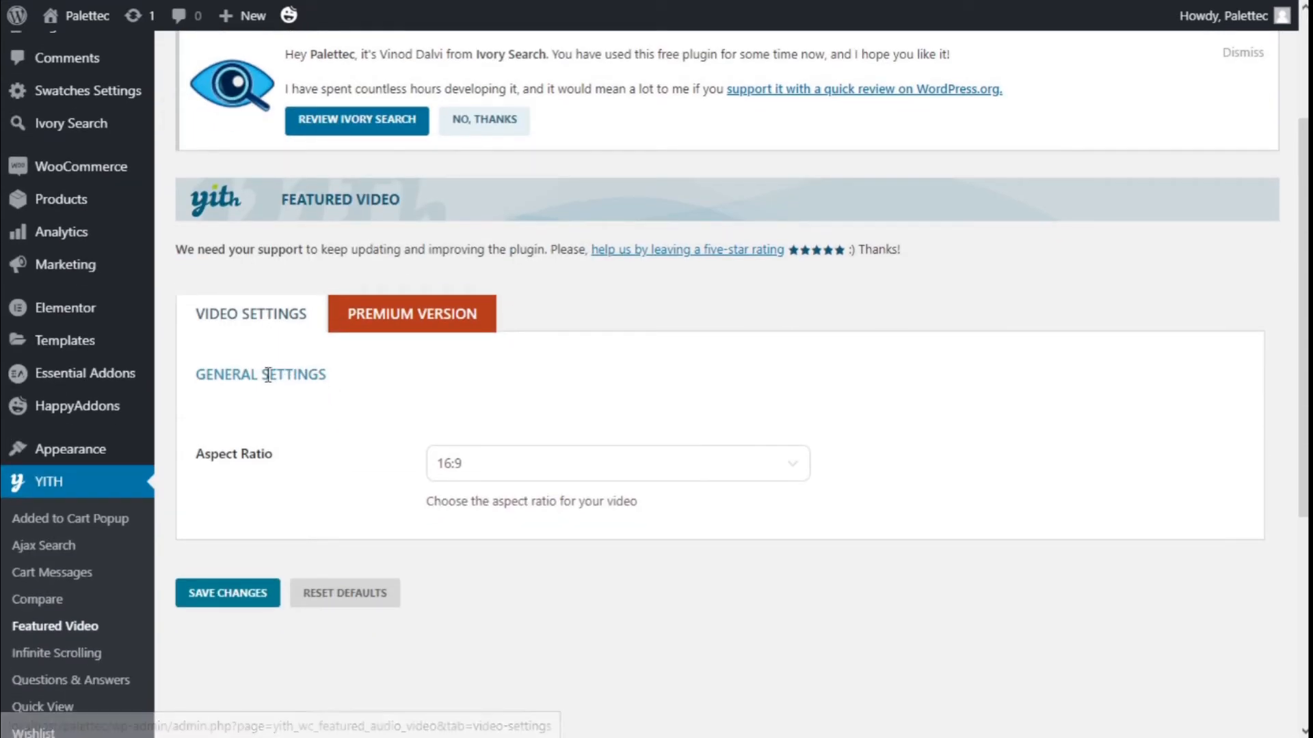
scroll("down", 3)
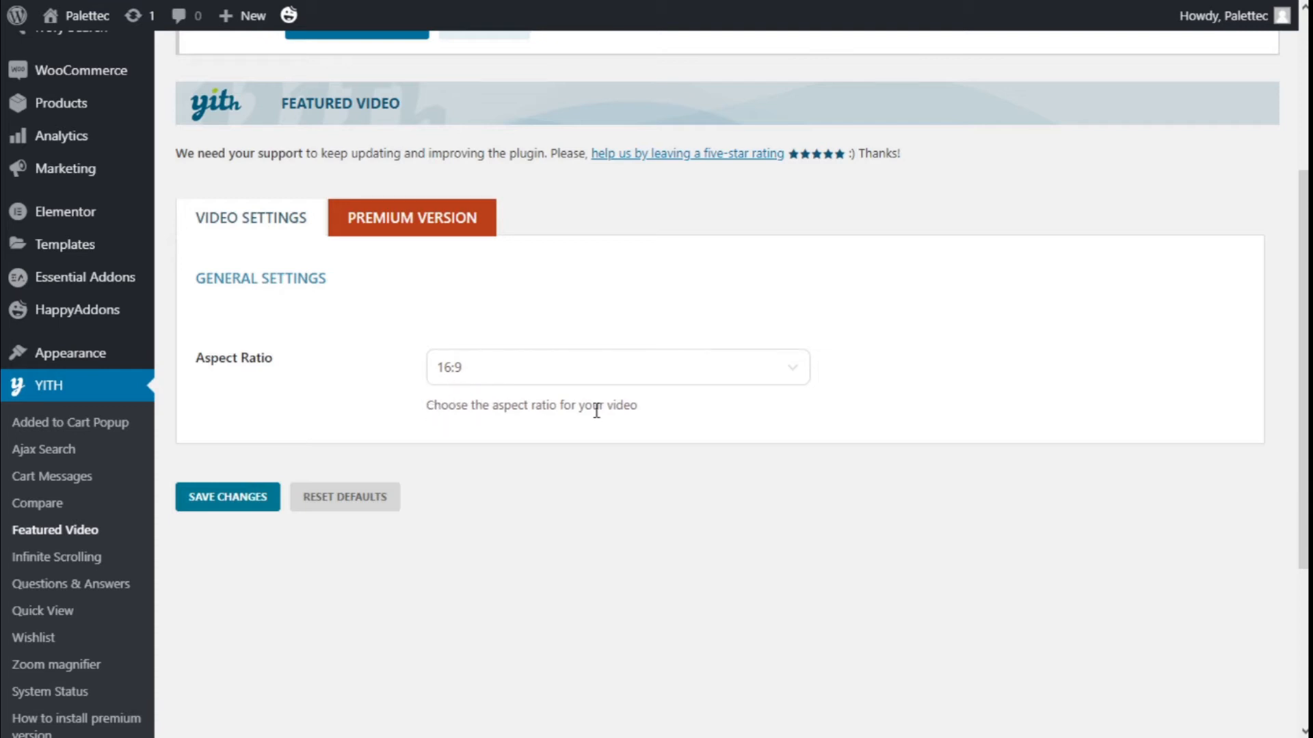
mouse_move(328, 475)
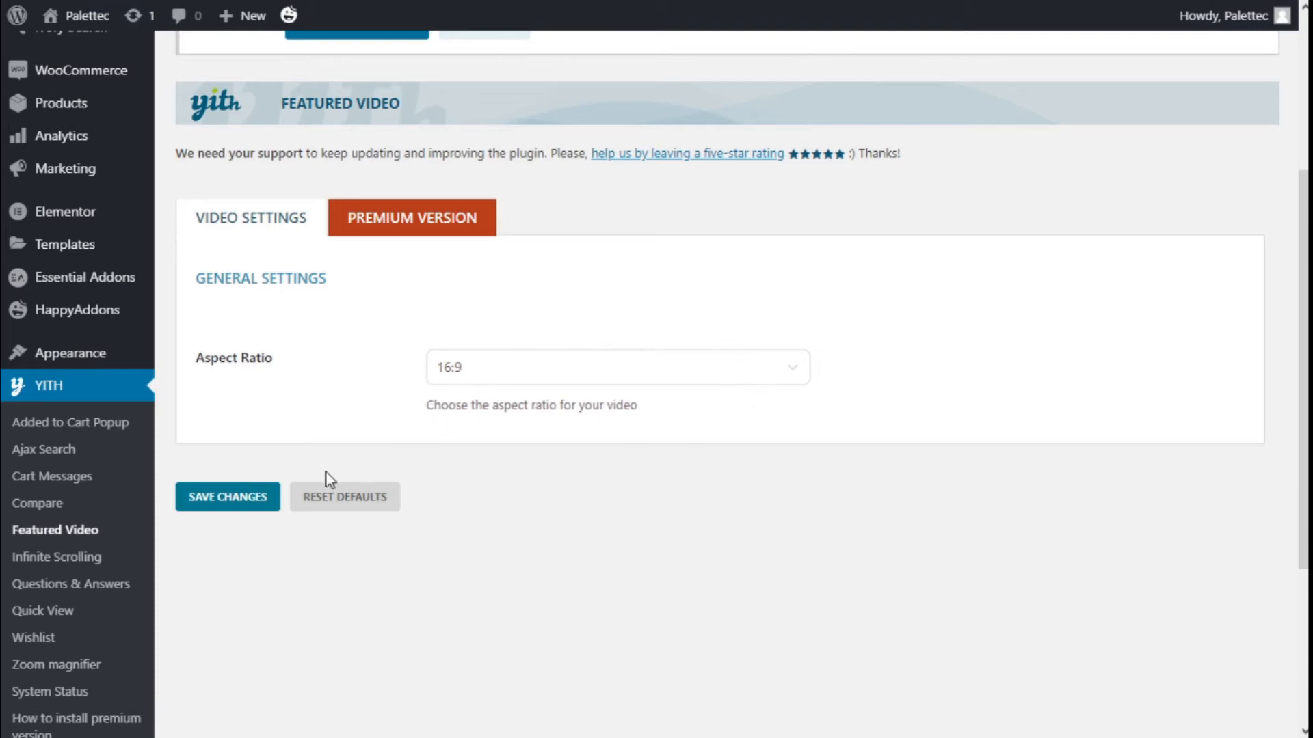
mouse_move(506, 427)
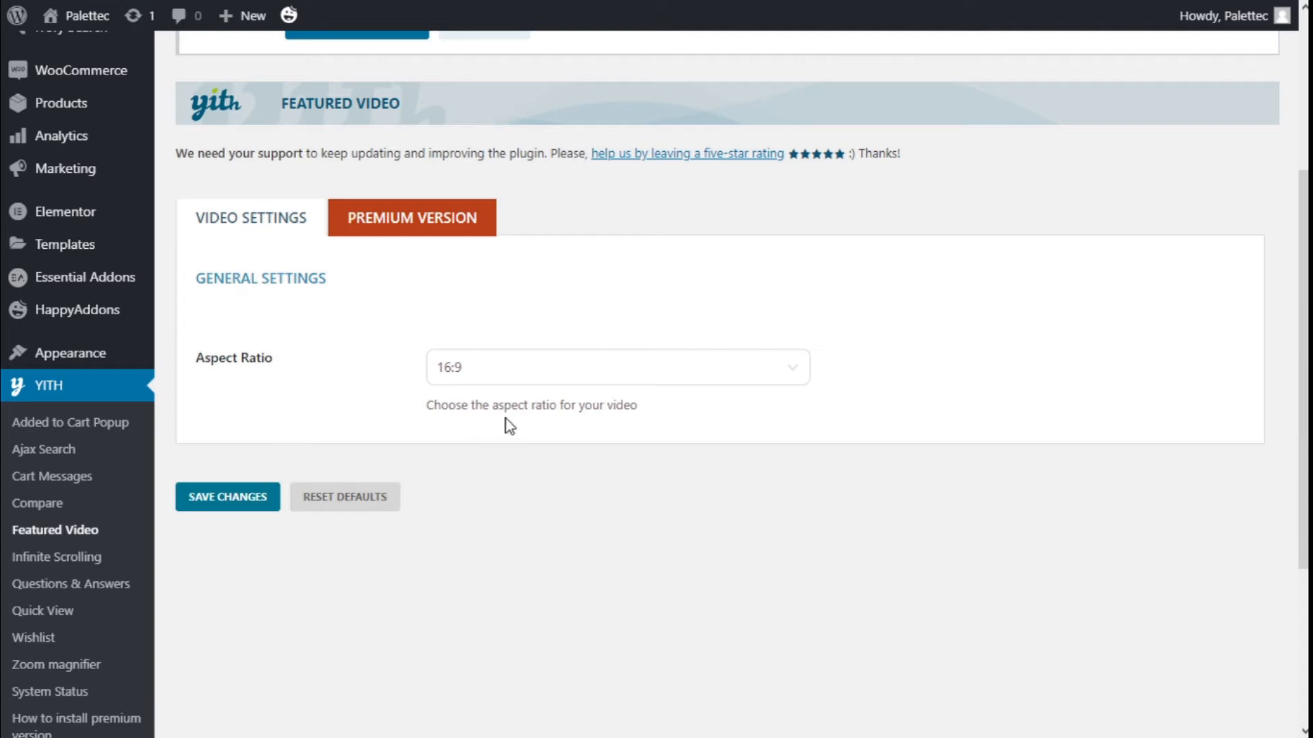
mouse_move(257, 535)
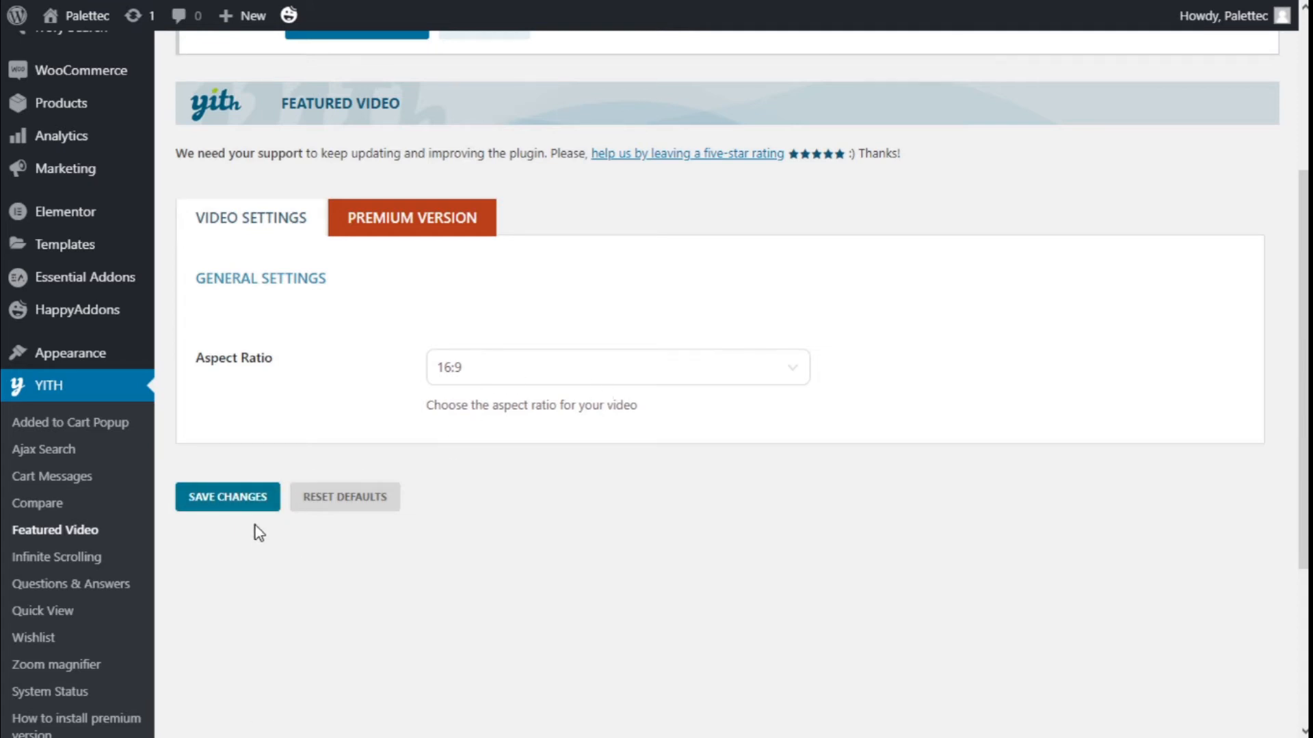
mouse_move(213, 448)
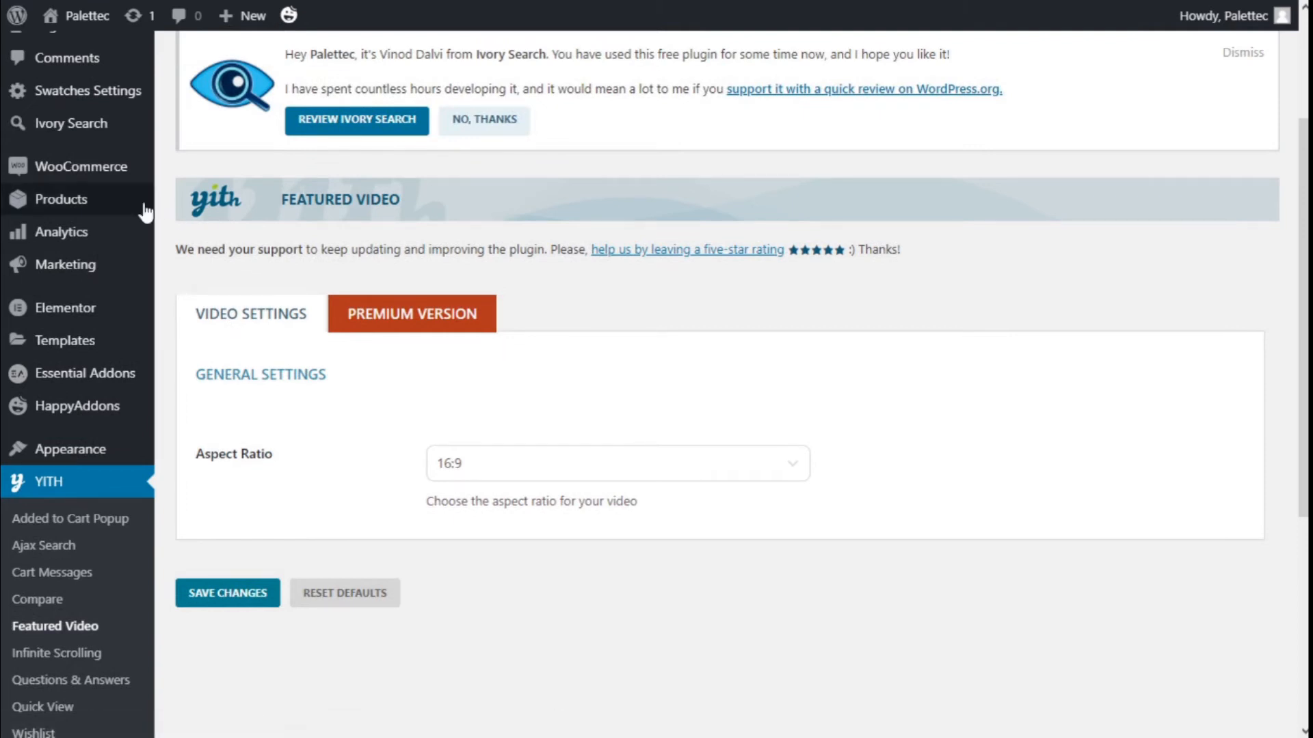
mouse_move(61, 200)
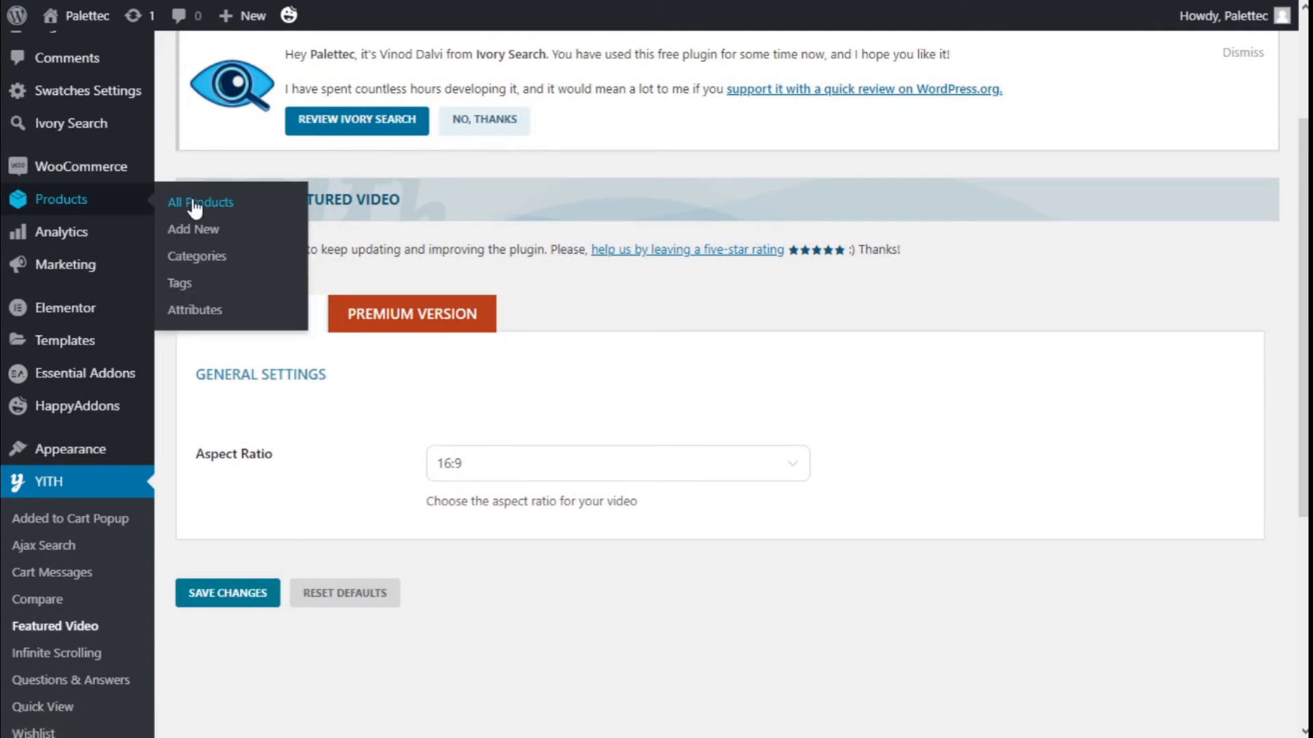
mouse_move(410, 180)
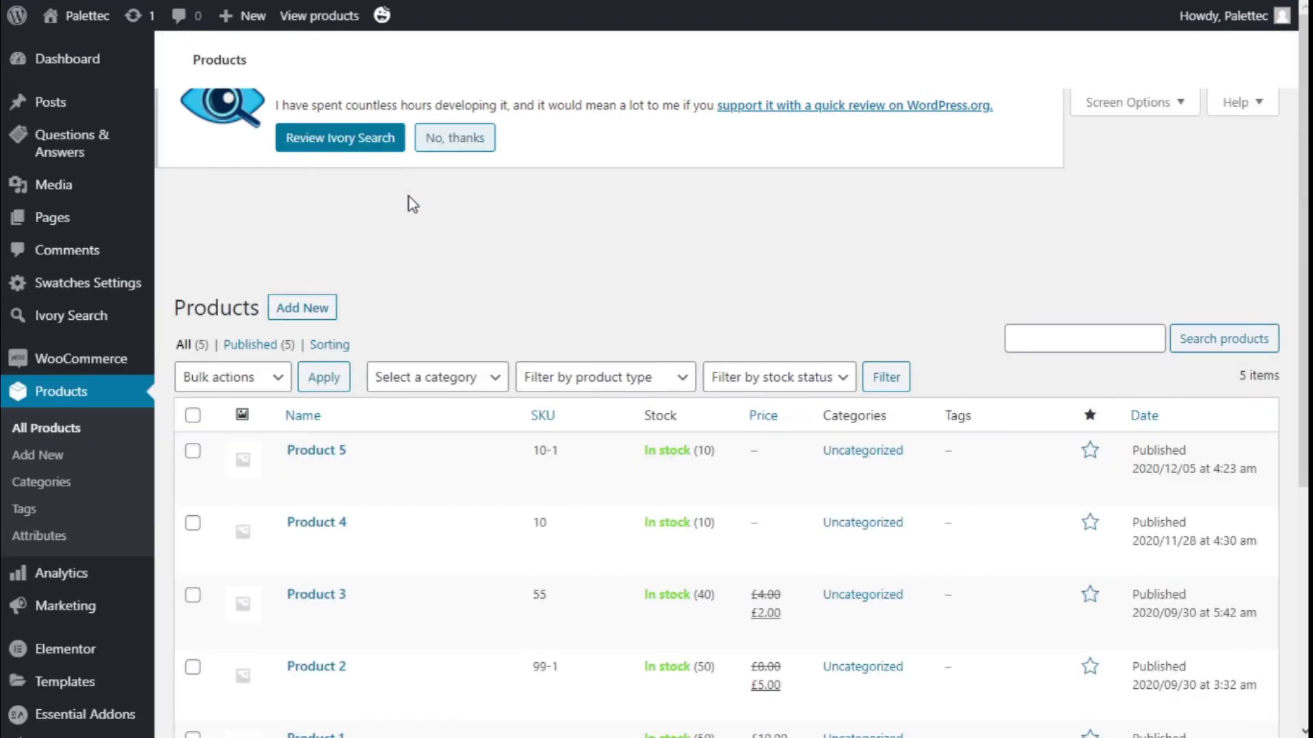
- Open Product 1's Edit Product screen from the All Products list
scroll("down", 3)
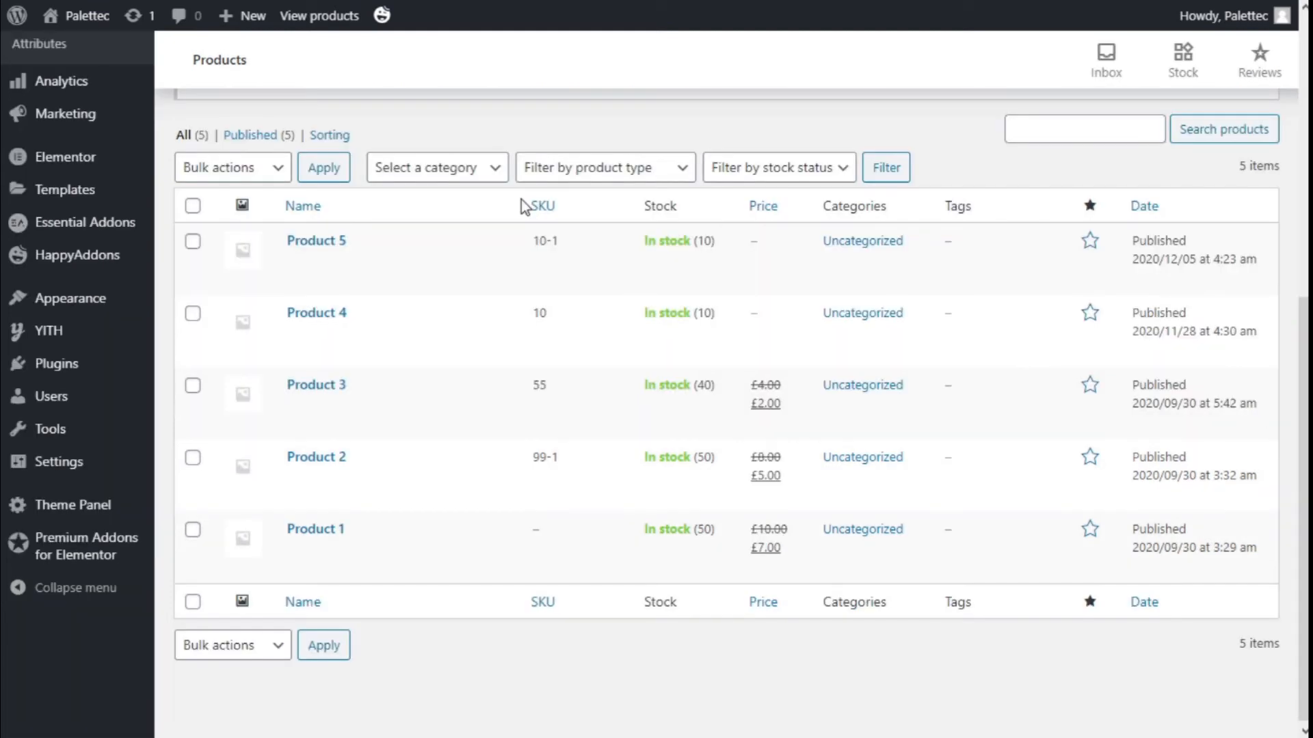
mouse_move(314, 542)
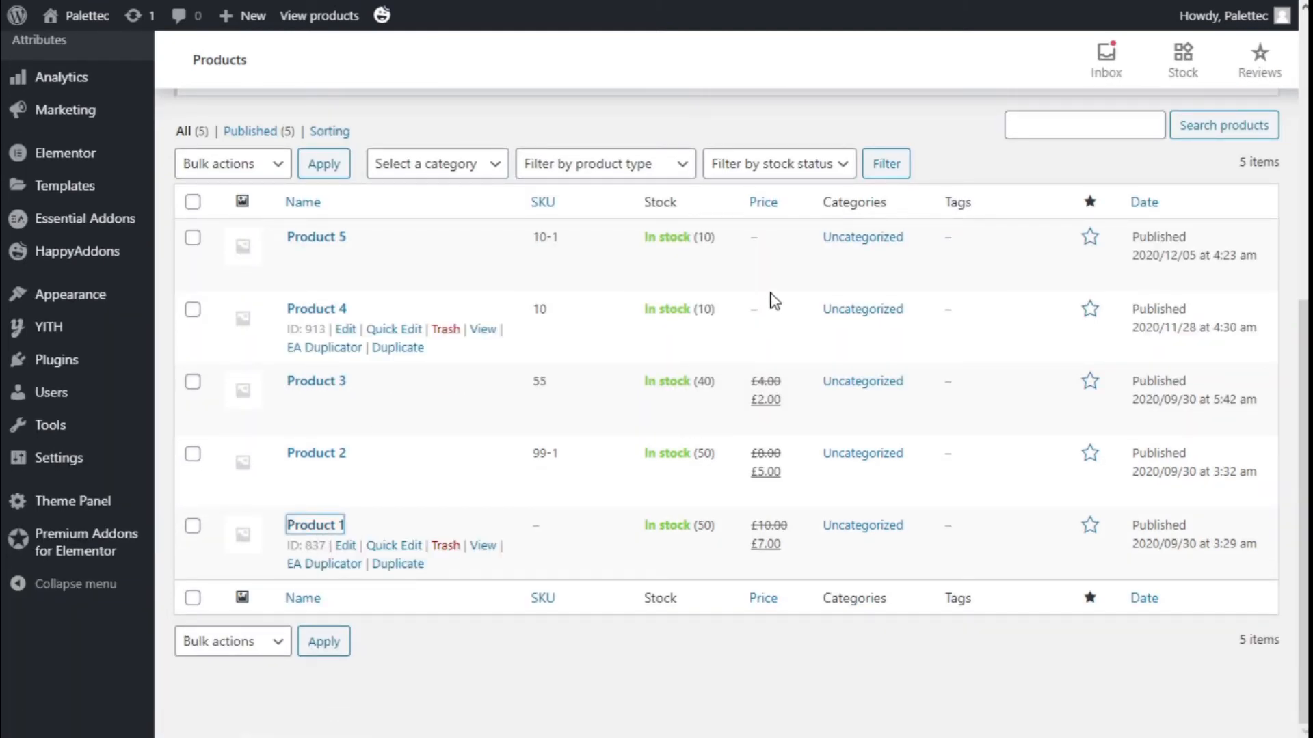
left_click(315, 525)
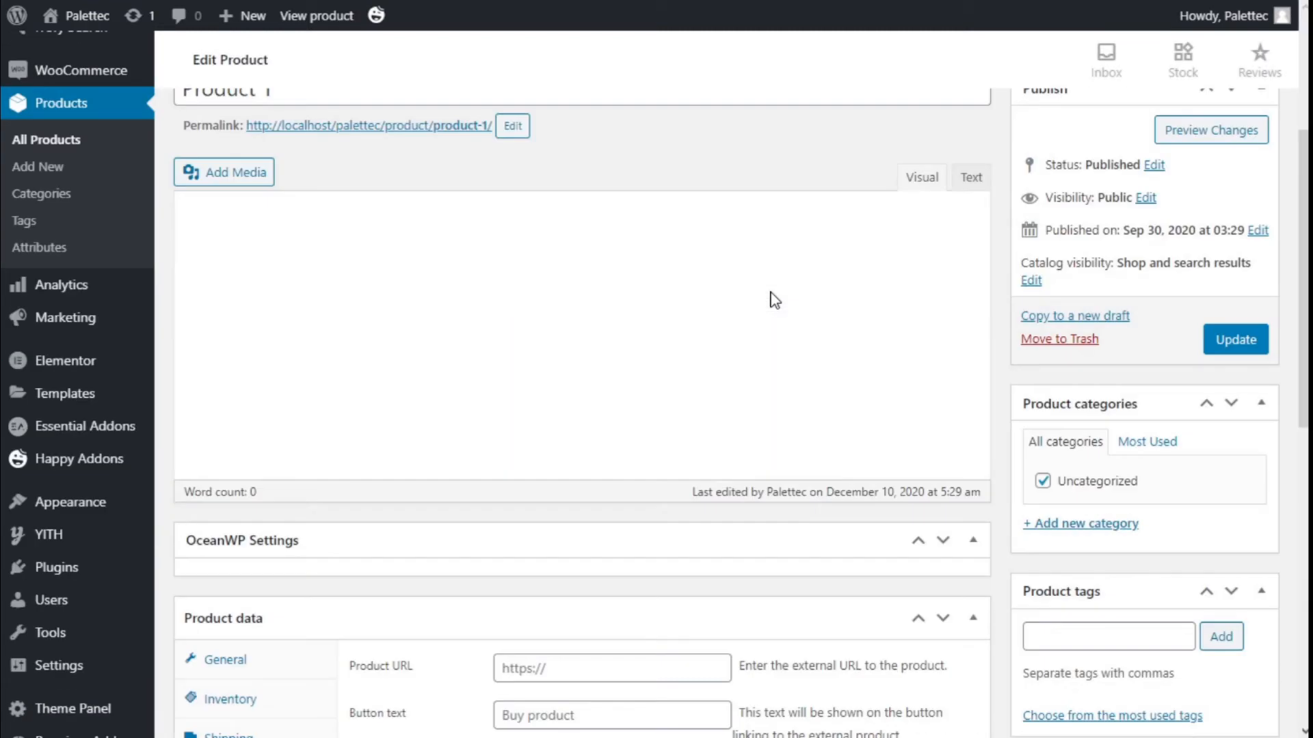
scroll("down", 3)
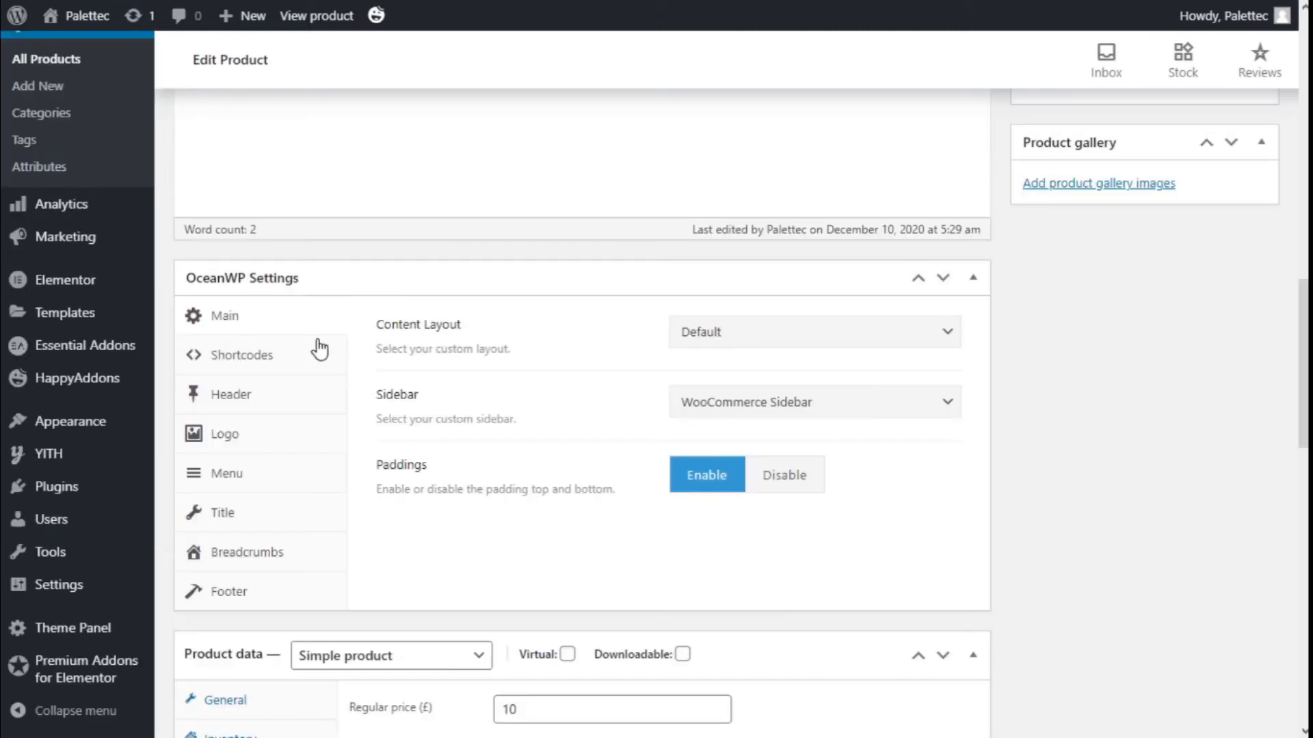
scroll("down", 3)
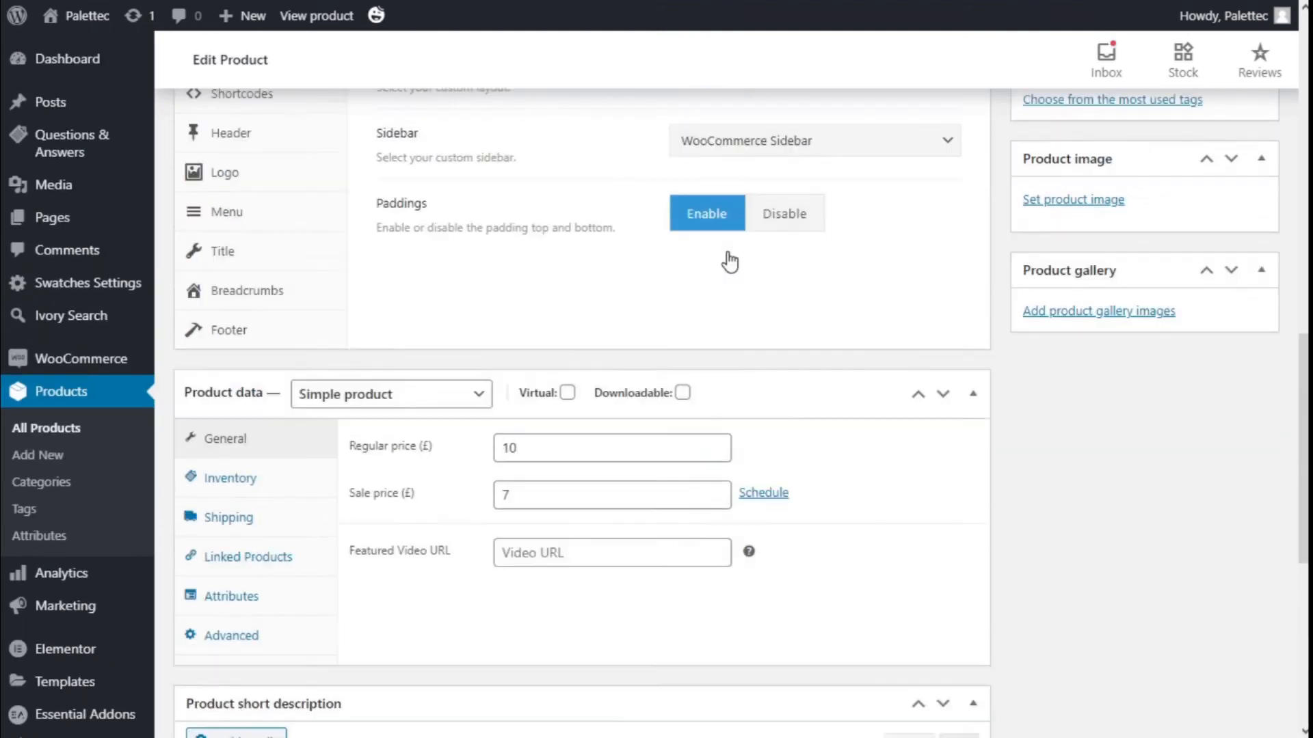
scroll("down", 3)
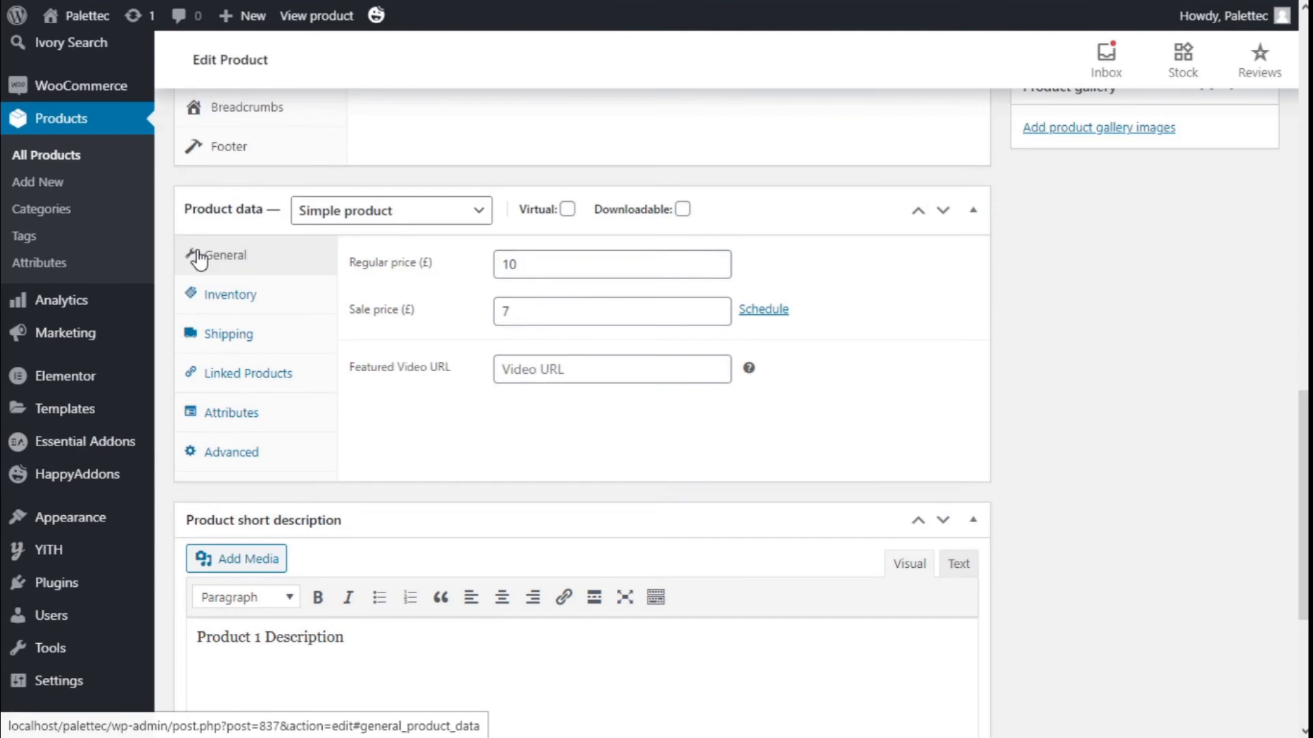
mouse_move(214, 259)
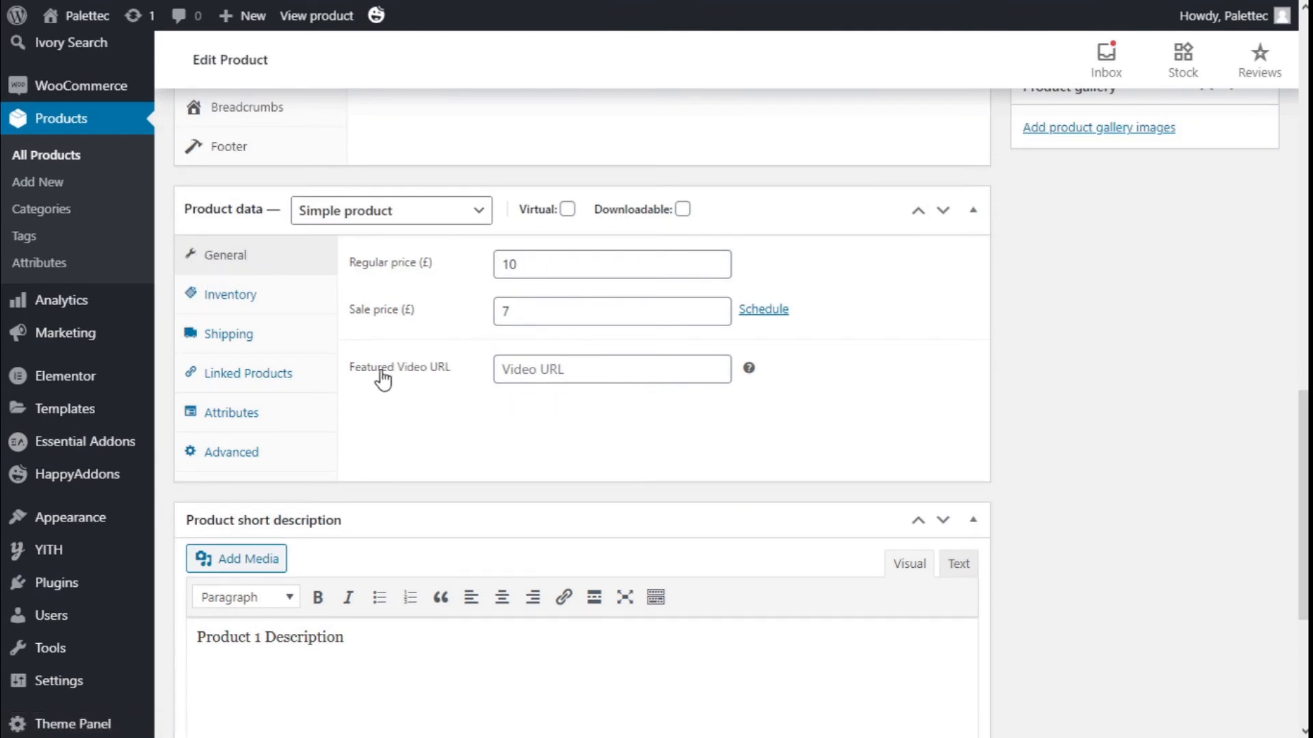
mouse_move(410, 379)
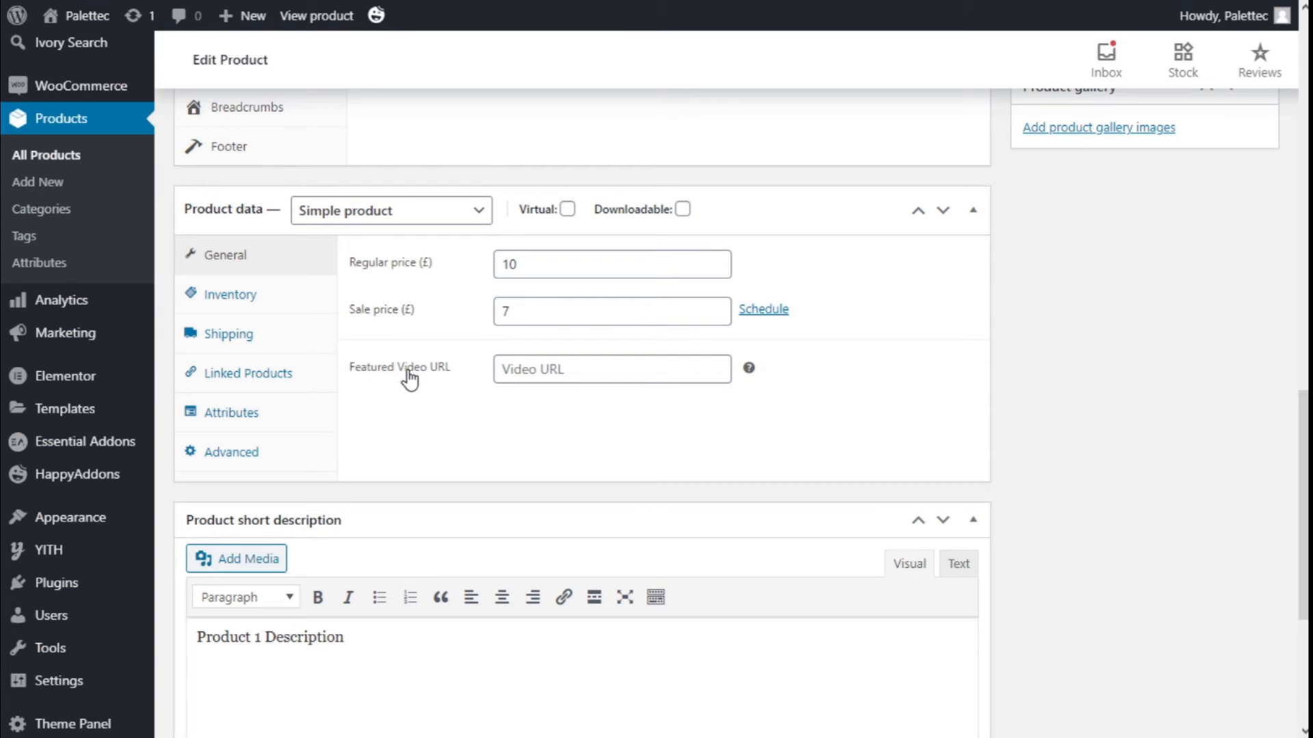
left_click(613, 369)
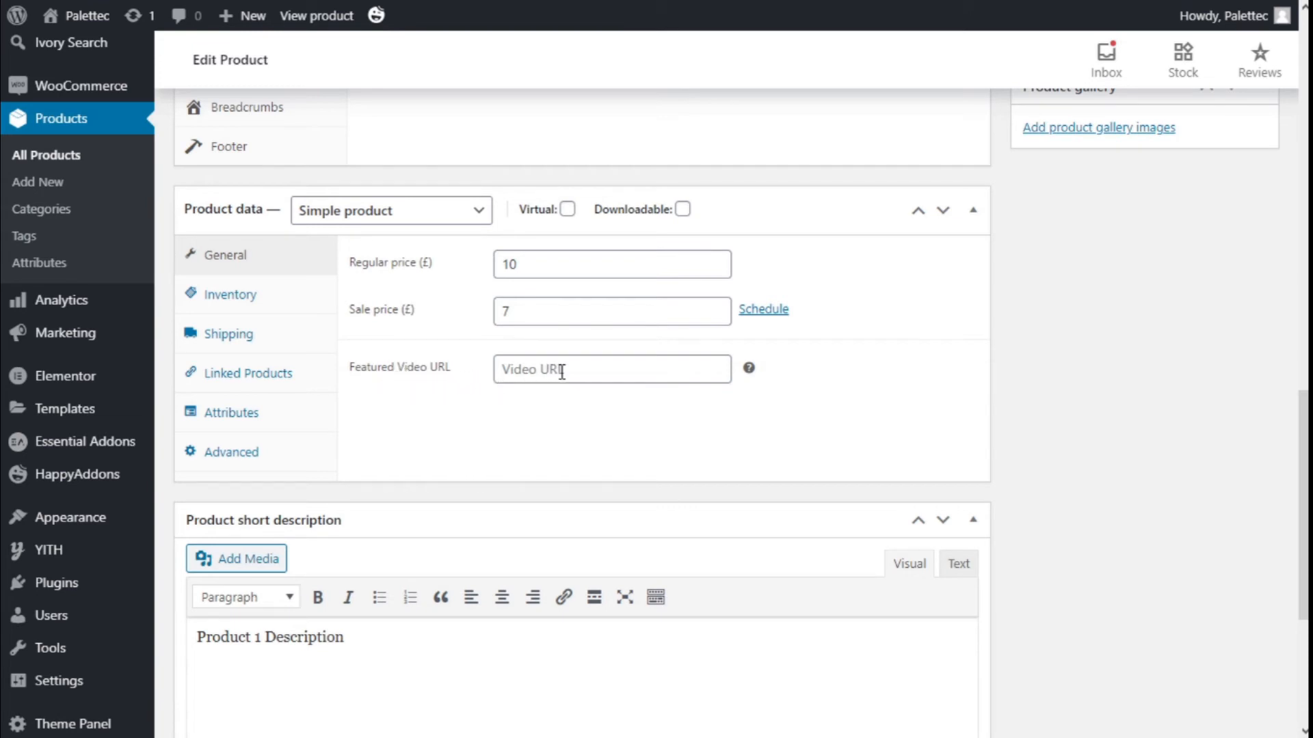
left_click(613, 369)
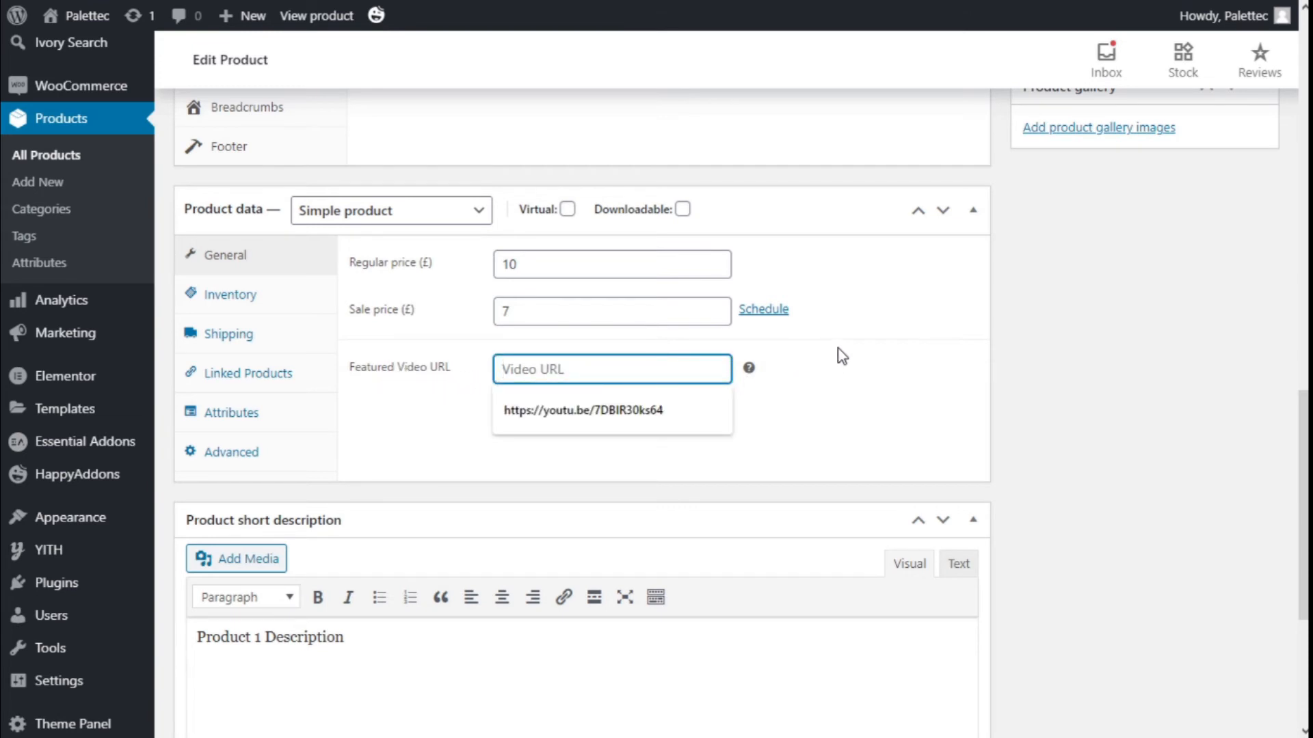
type("https://youtu.be/GRxofEmo3HA")
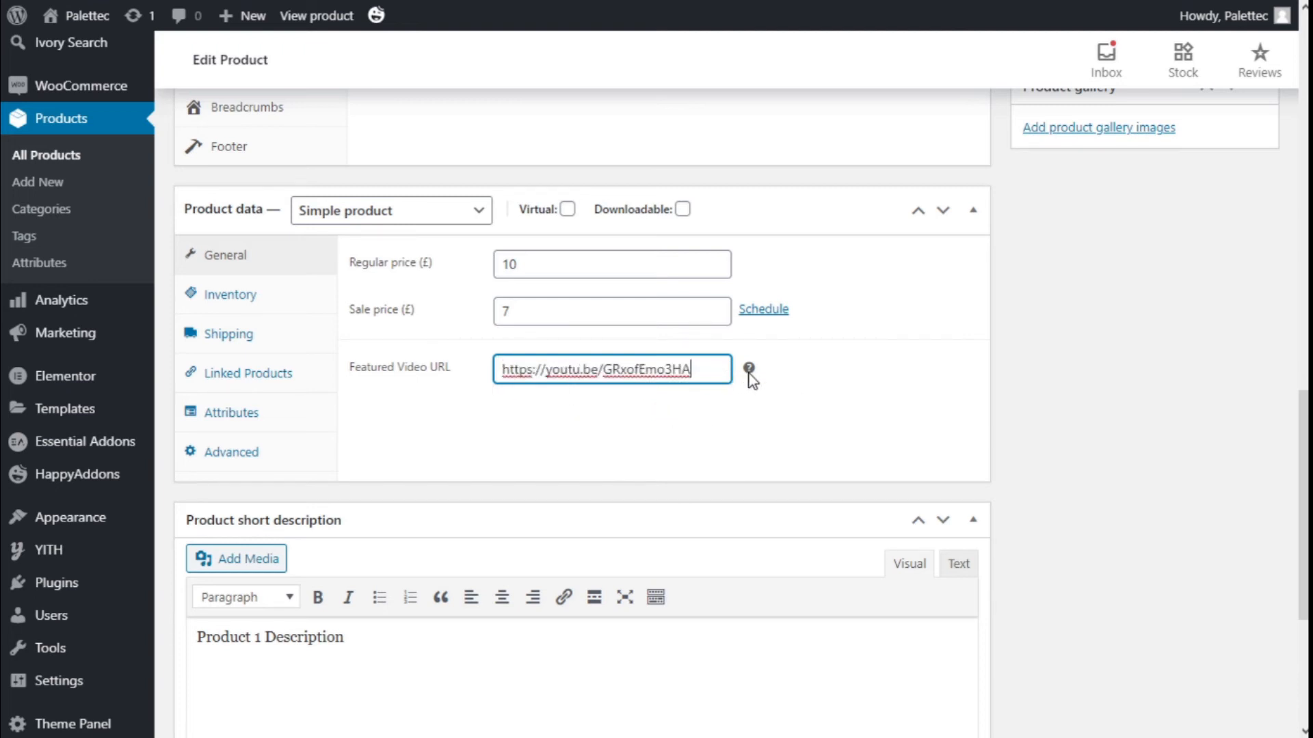
mouse_move(747, 369)
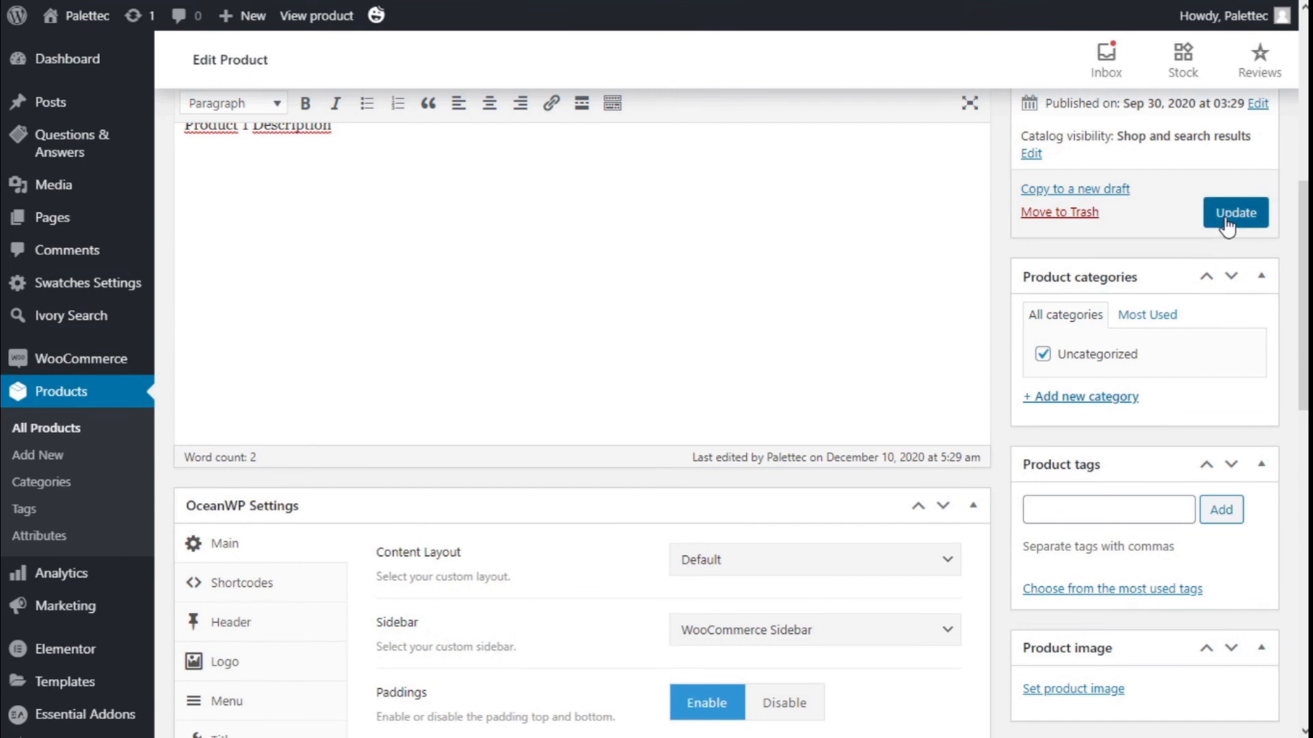
left_click(1235, 212)
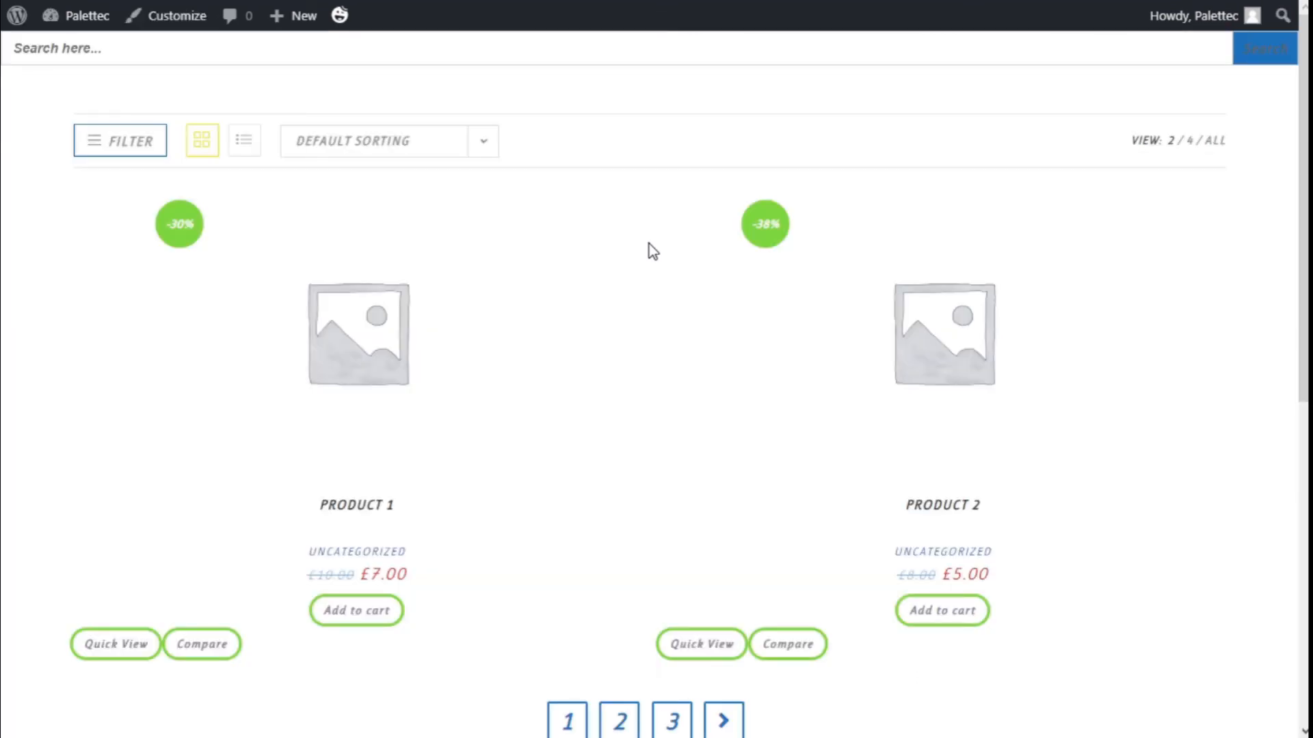
mouse_move(359, 510)
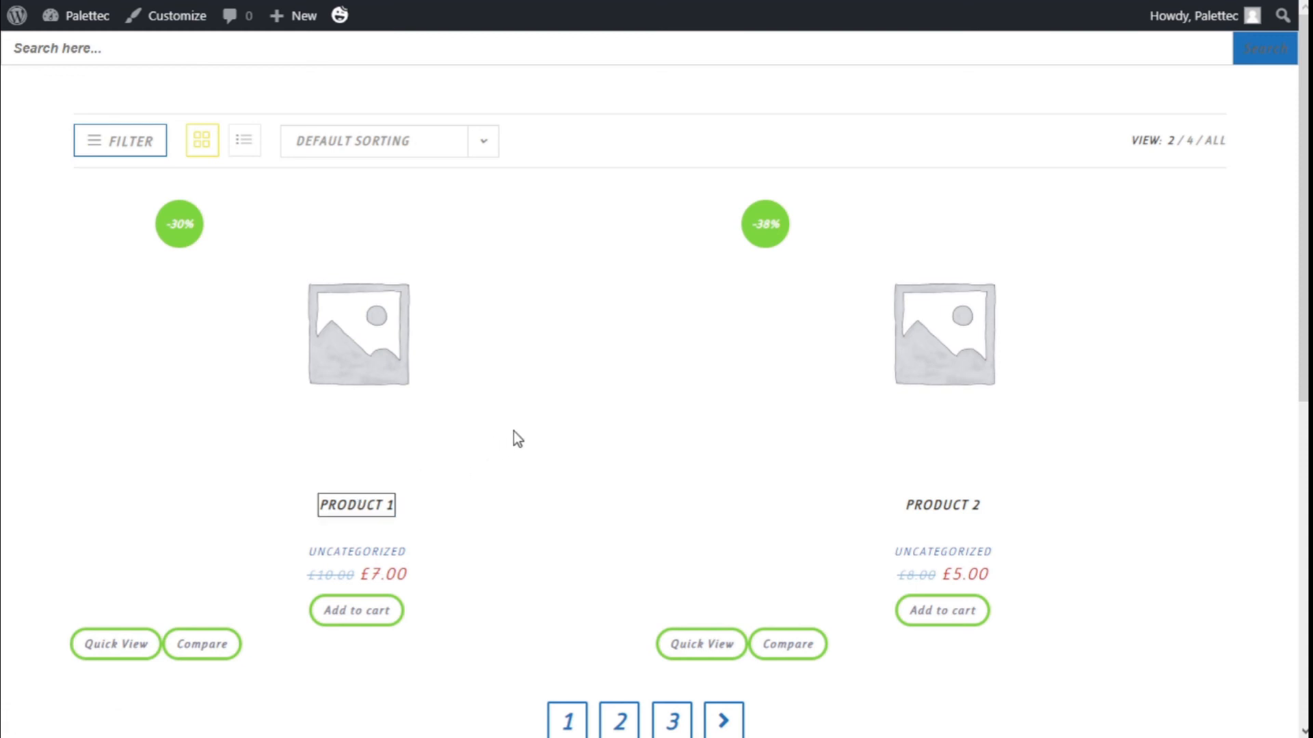
- Open Product 1's product page from the shop listing
left_click(356, 505)
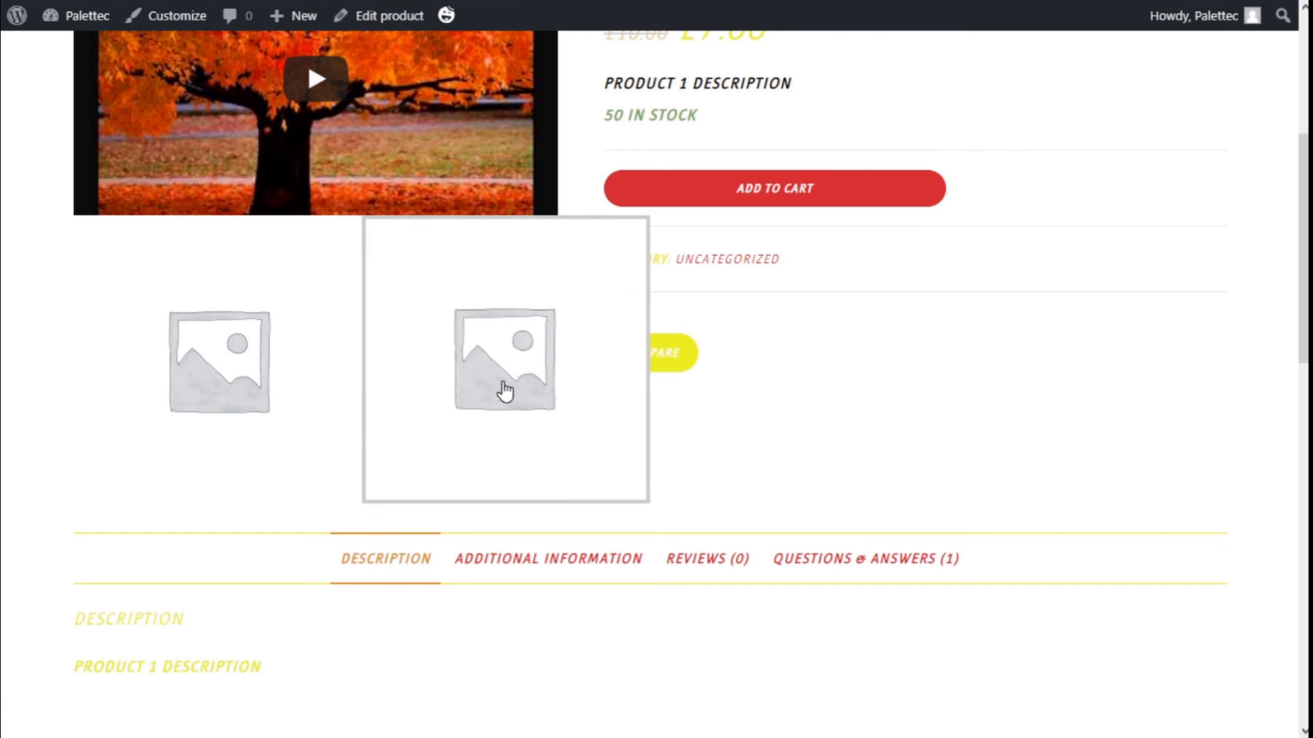
mouse_move(229, 391)
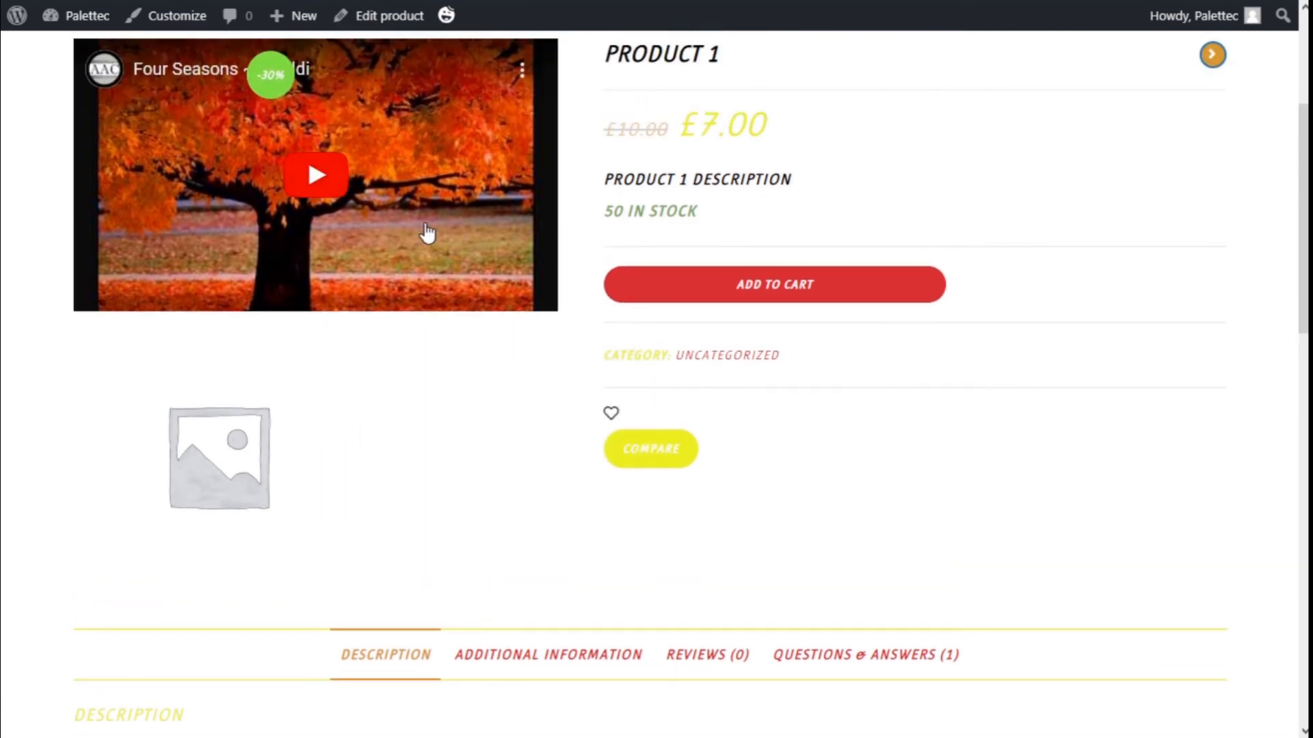
- Play the embedded YouTube featured video on Product 1's page
left_click(316, 175)
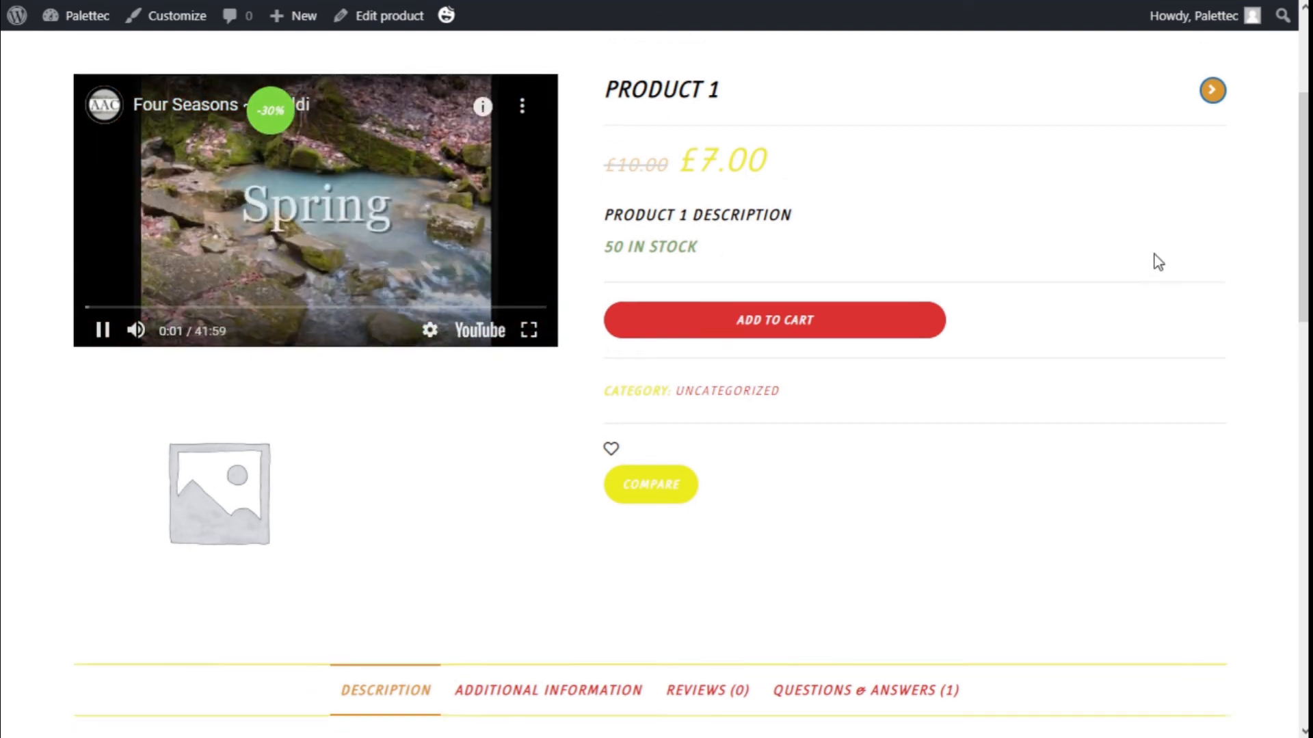
scroll("up", 3)
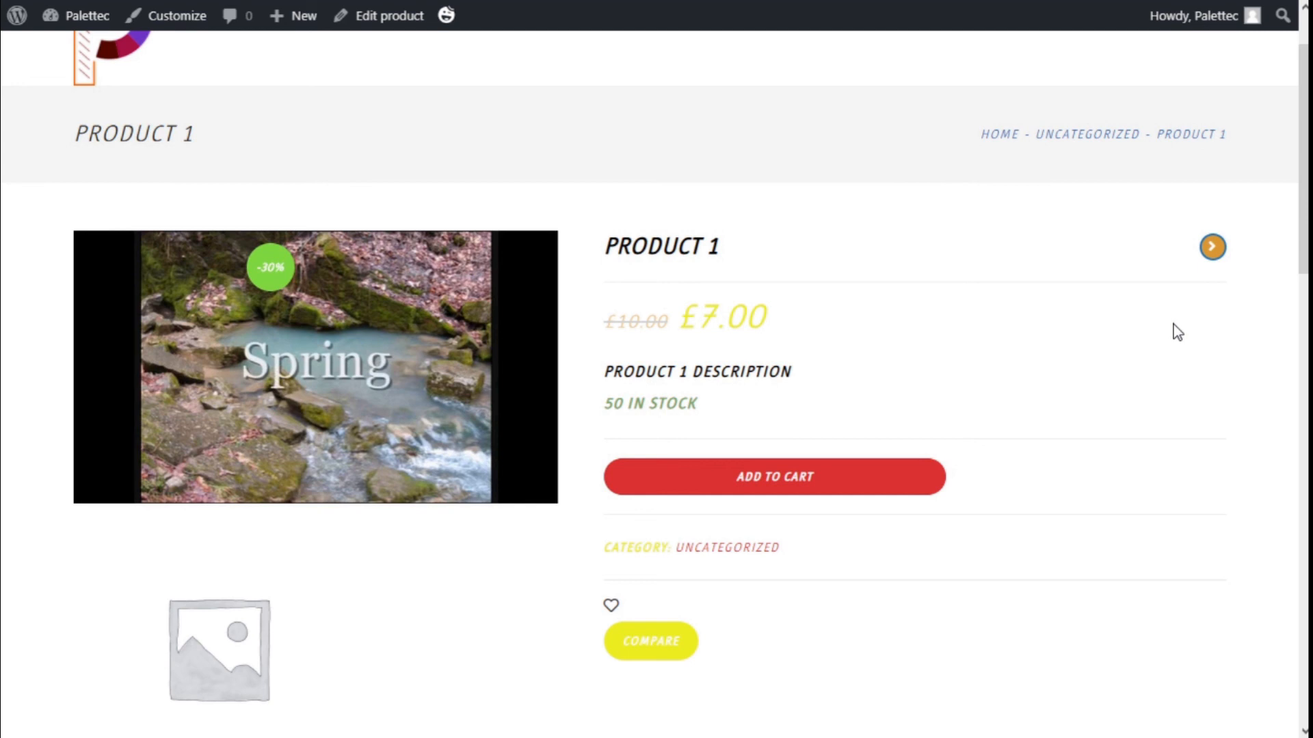